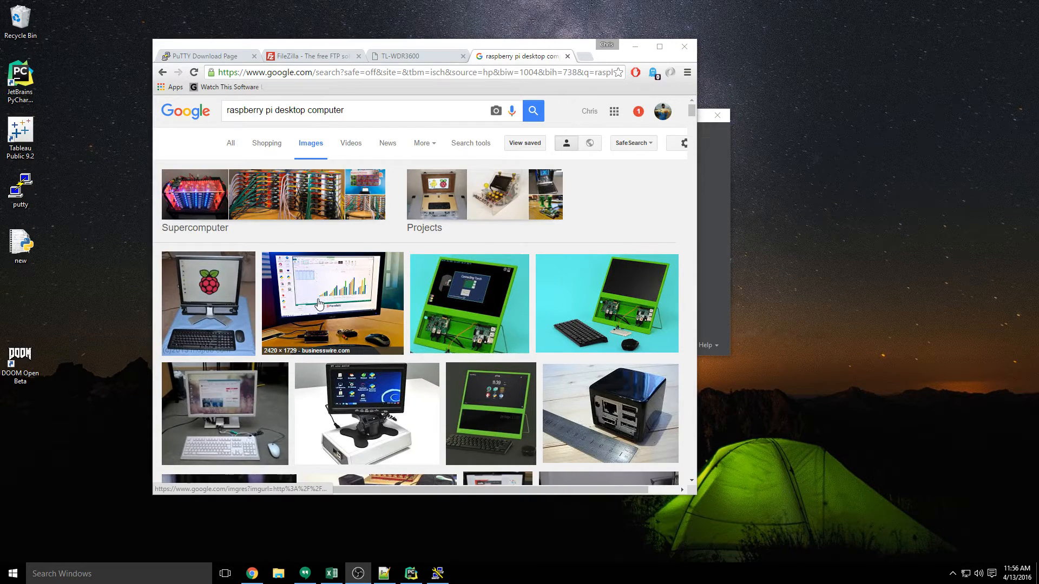
Close the image preview, return to the PuTTY download page and launch PuTTY from the desktop
scroll(down, 3)
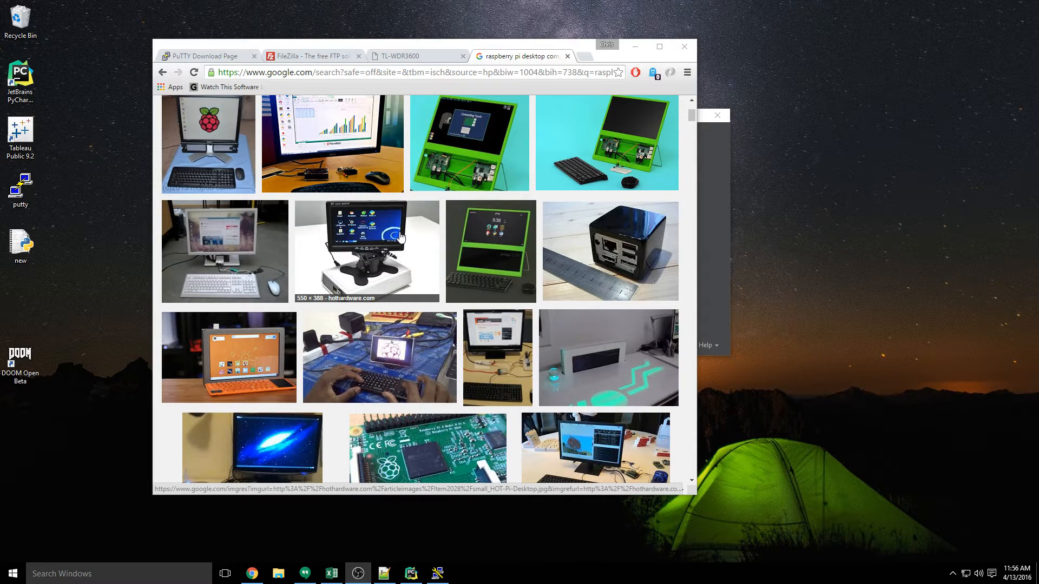
mouse_move(402, 243)
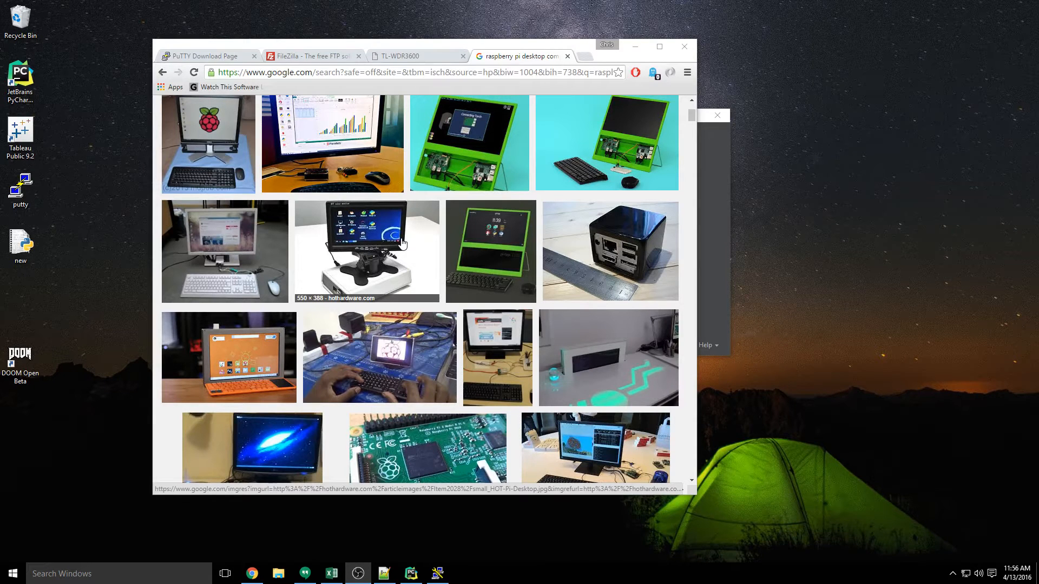
mouse_move(310, 251)
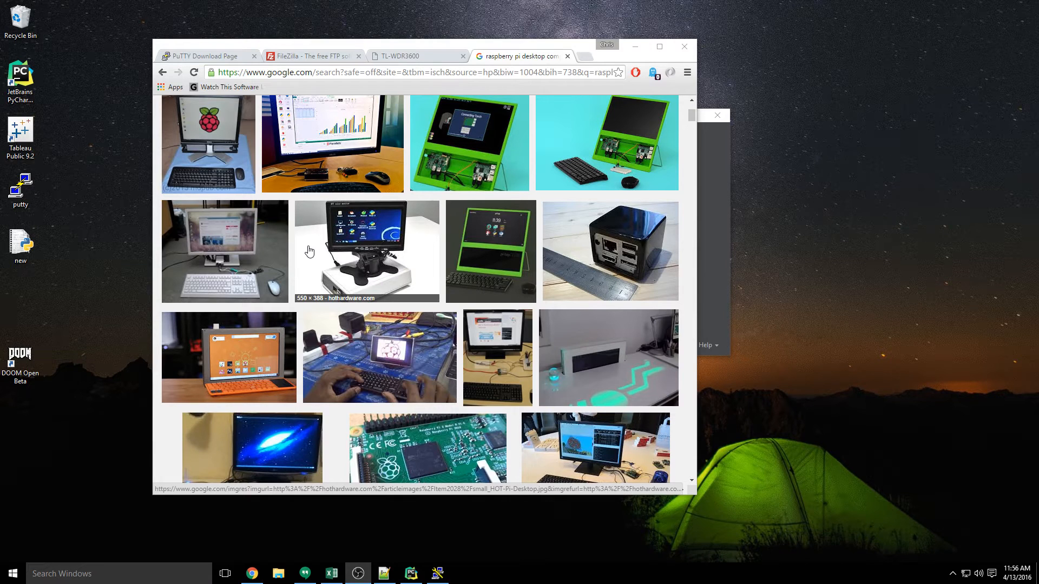
mouse_move(298, 244)
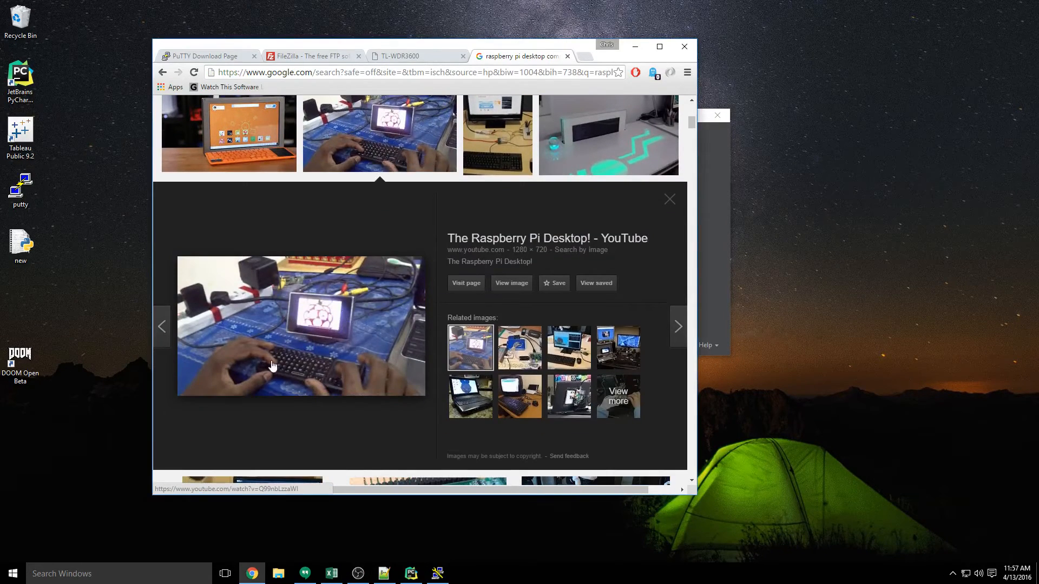
click(669, 199)
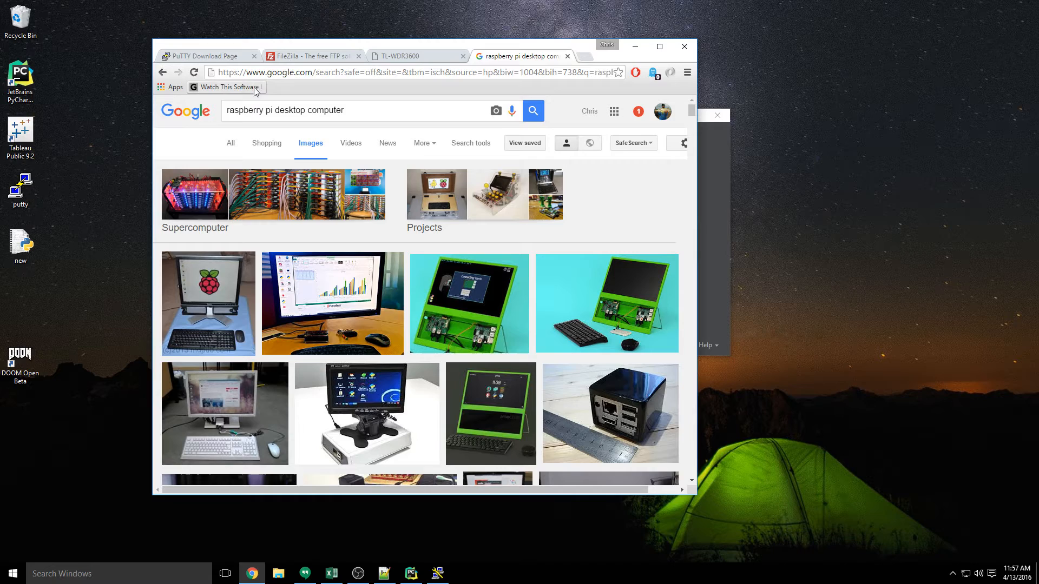
click(205, 56)
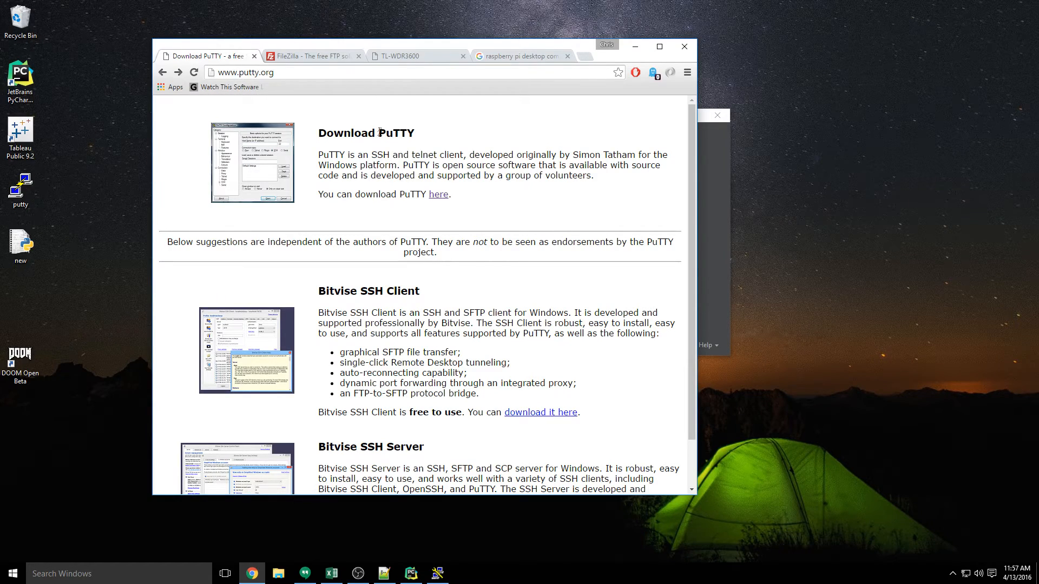
click(438, 195)
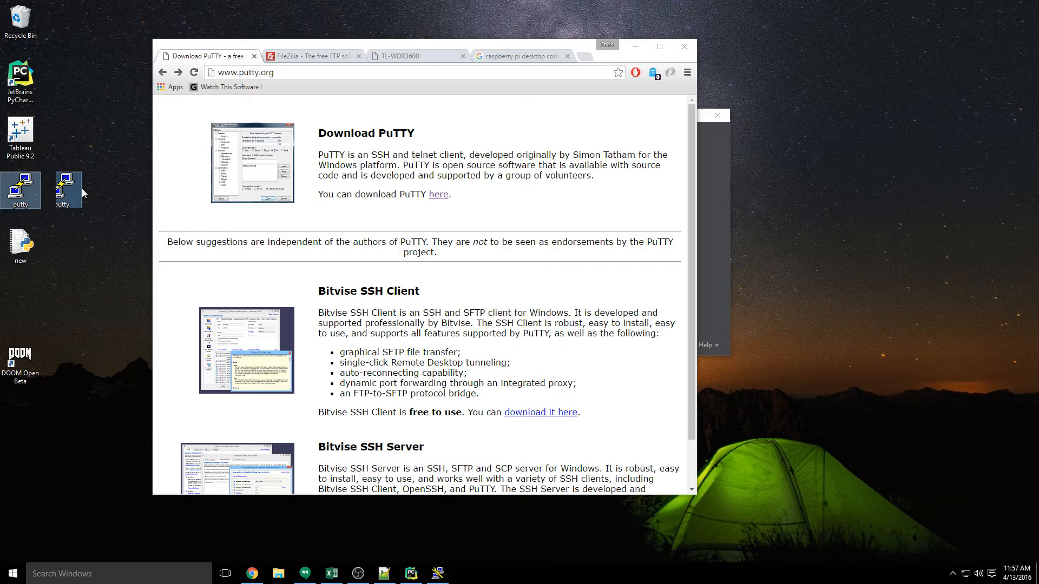
double_click(61, 186)
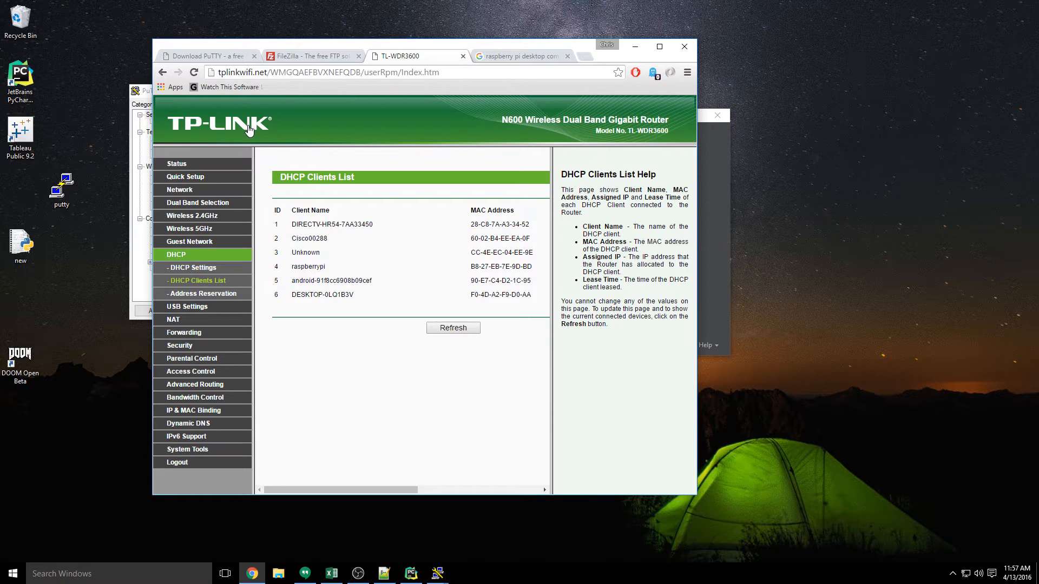
mouse_move(216, 254)
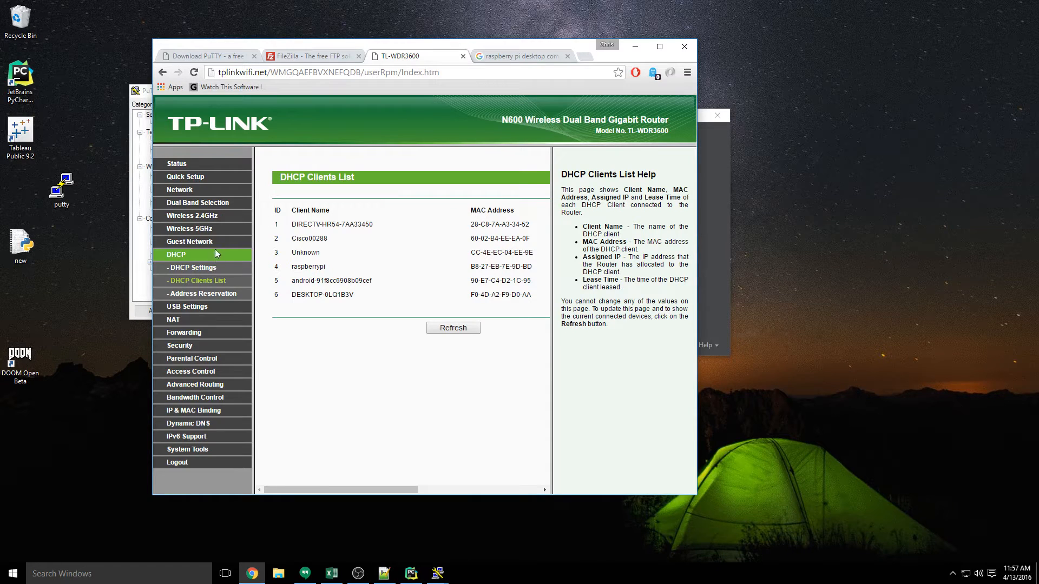
Reload the router's DHCP clients list and start re-entering the admin password
click(192, 267)
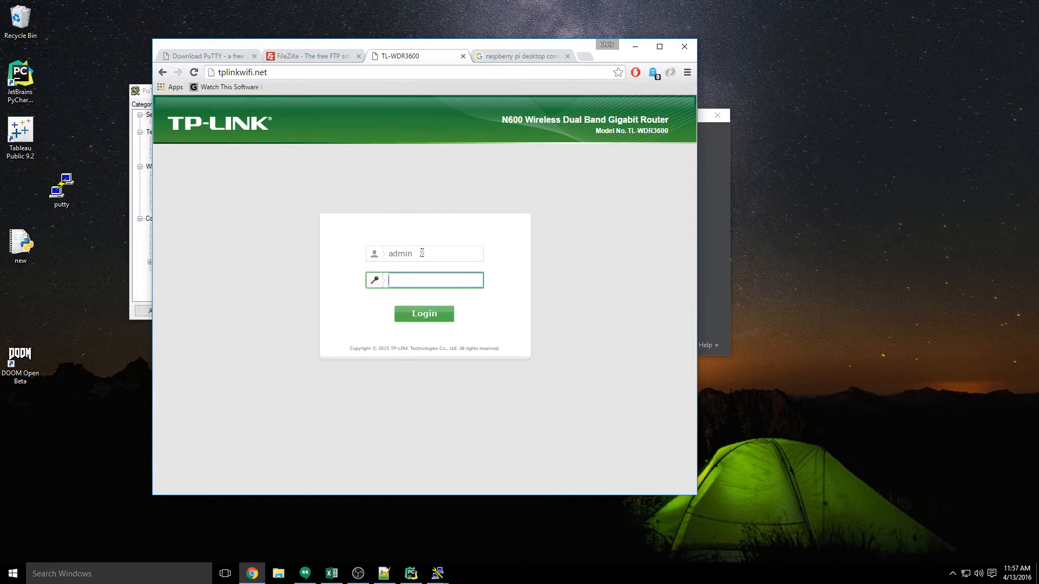
click(423, 313)
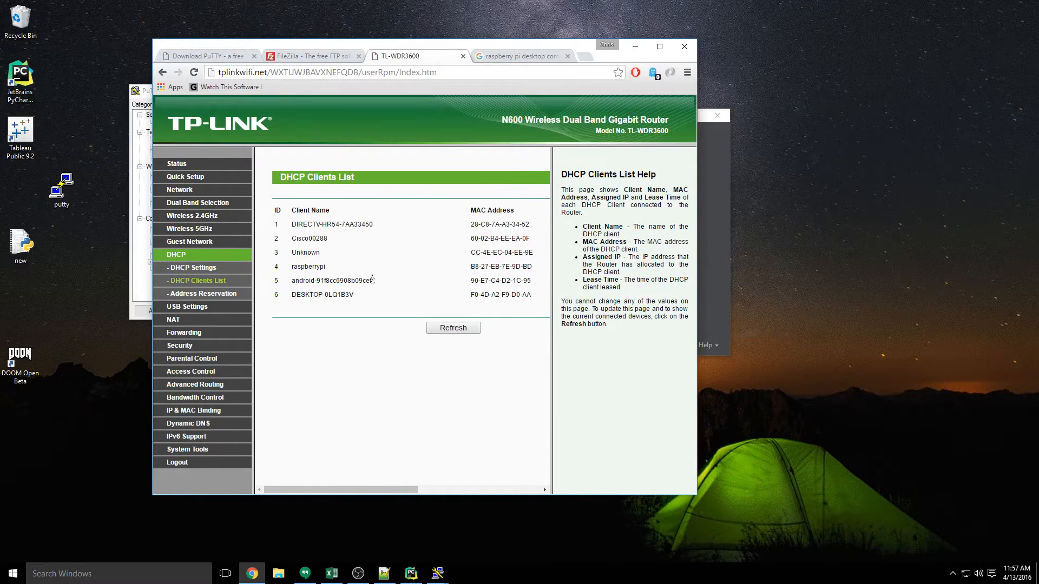
mouse_move(351, 271)
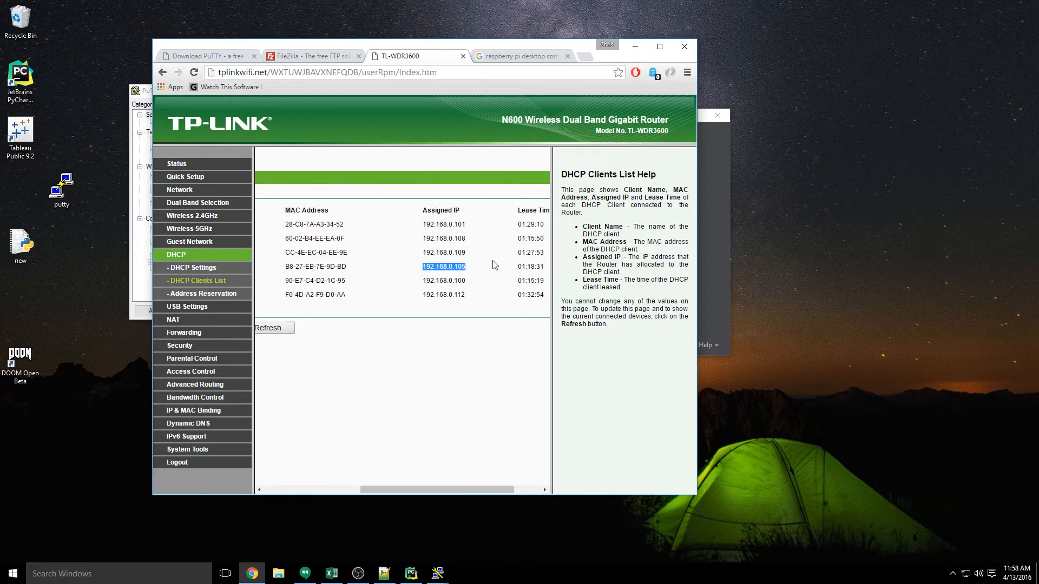
mouse_move(179, 118)
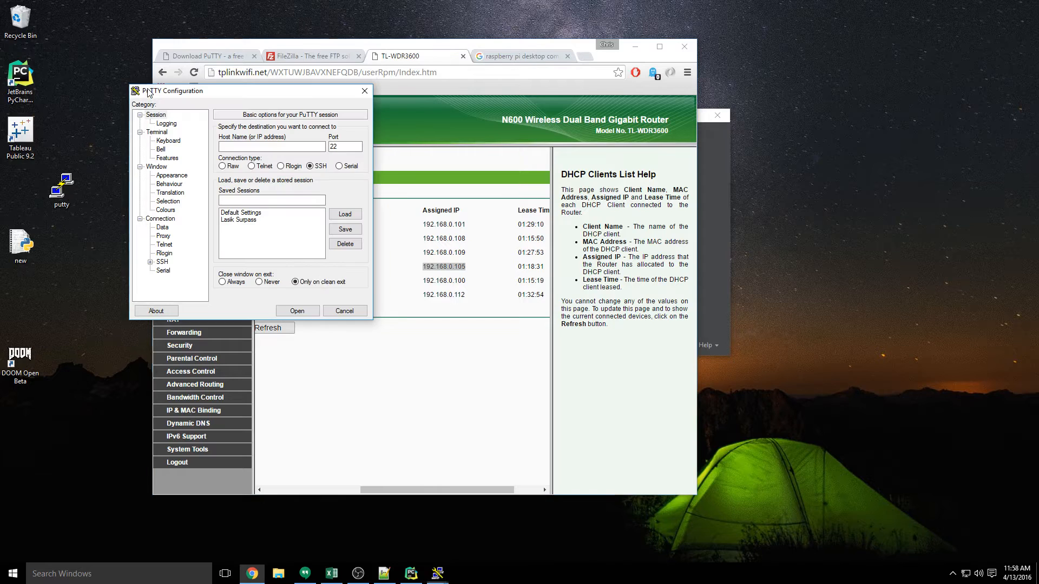
Open an SSH session to 192.168.0.105 and log in as user pi
text(192.168.0.105)
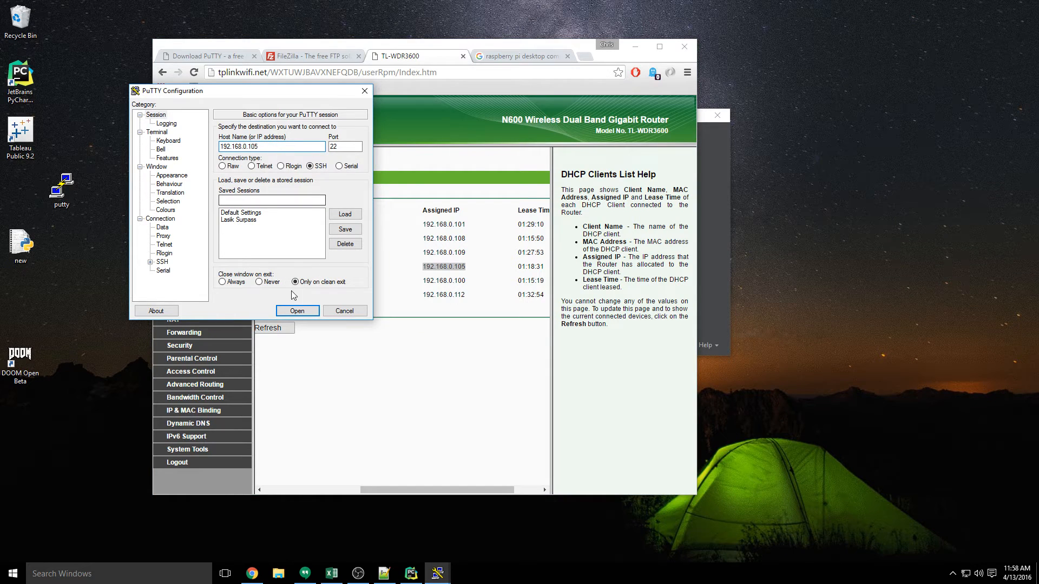
click(297, 311)
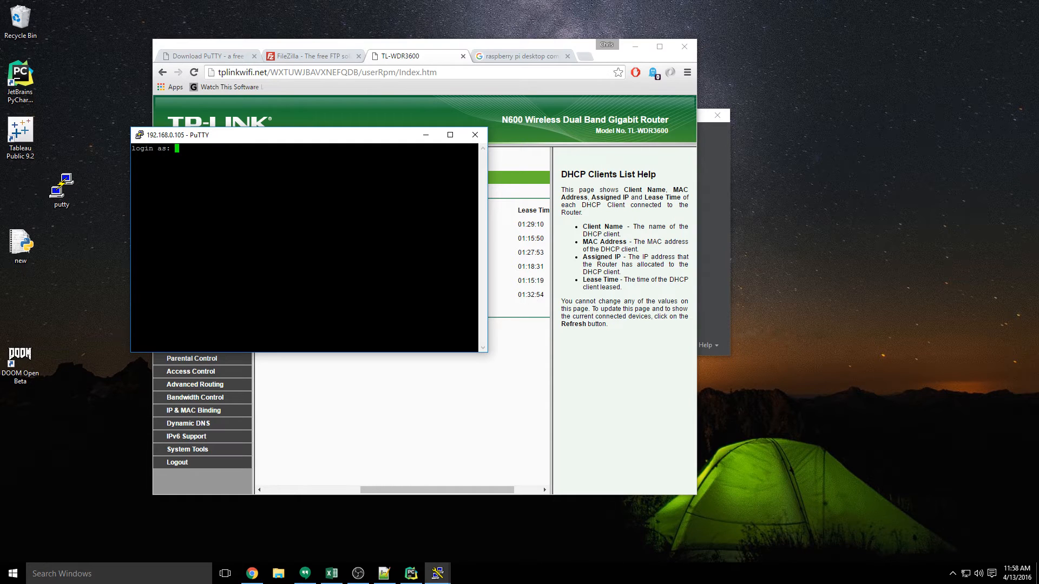
text(pi)
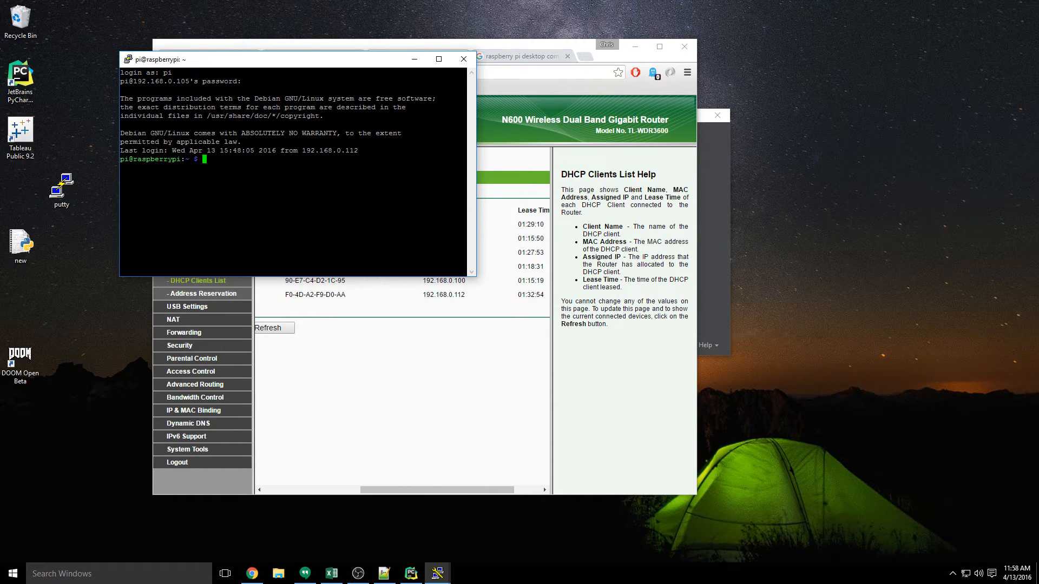
Navigate into Documents/PythonProjects, list its files, and start nano on demo.py
text(ls)
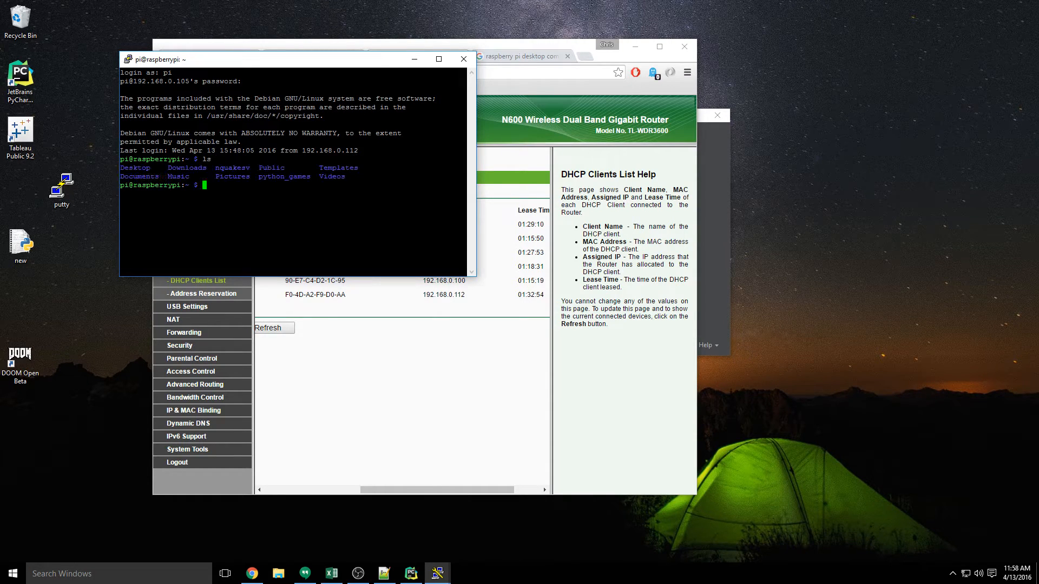
text(cd Documents/)
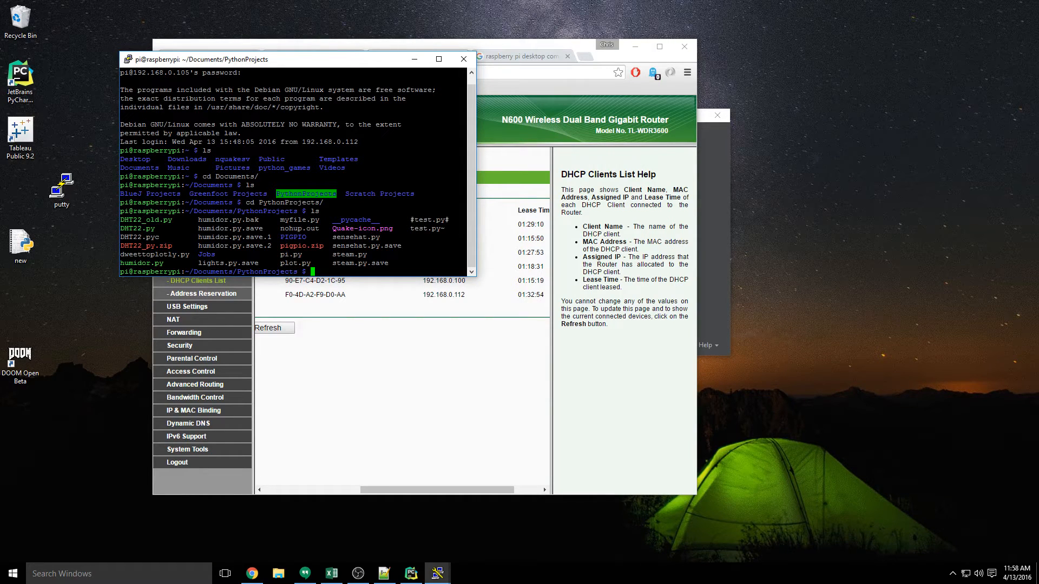
text(nano)
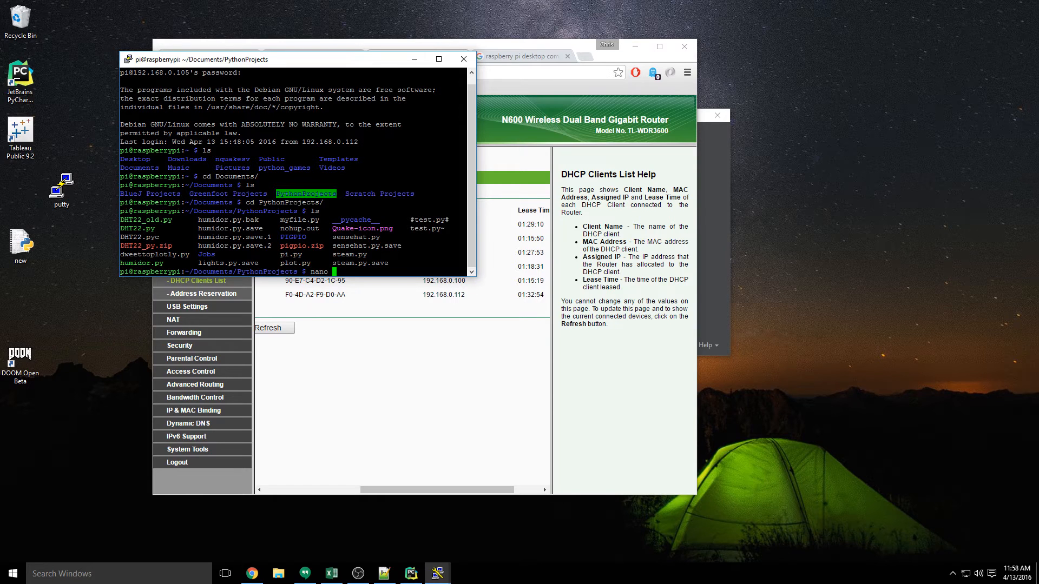
text(t)
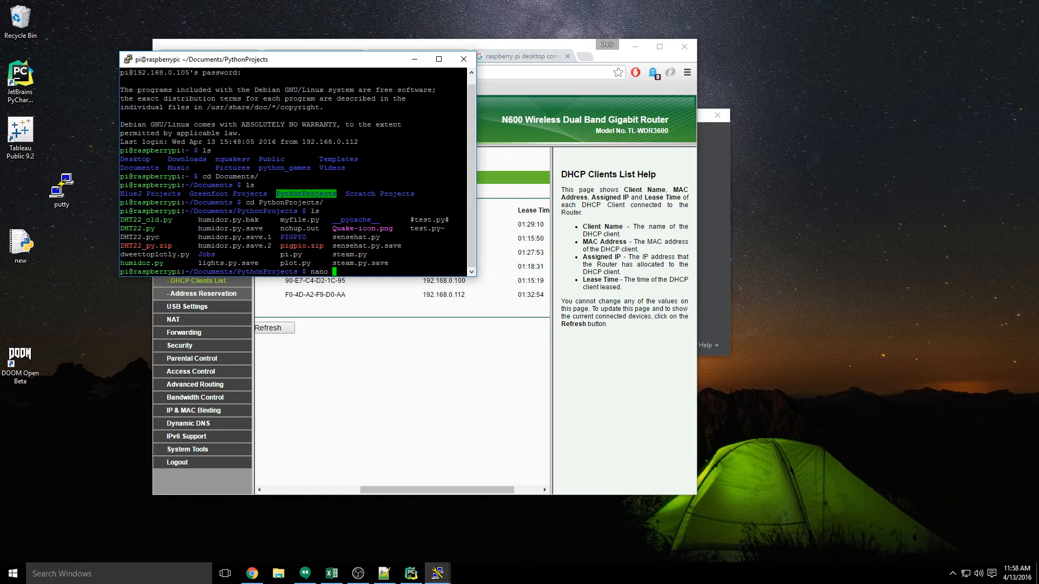
text(demo)
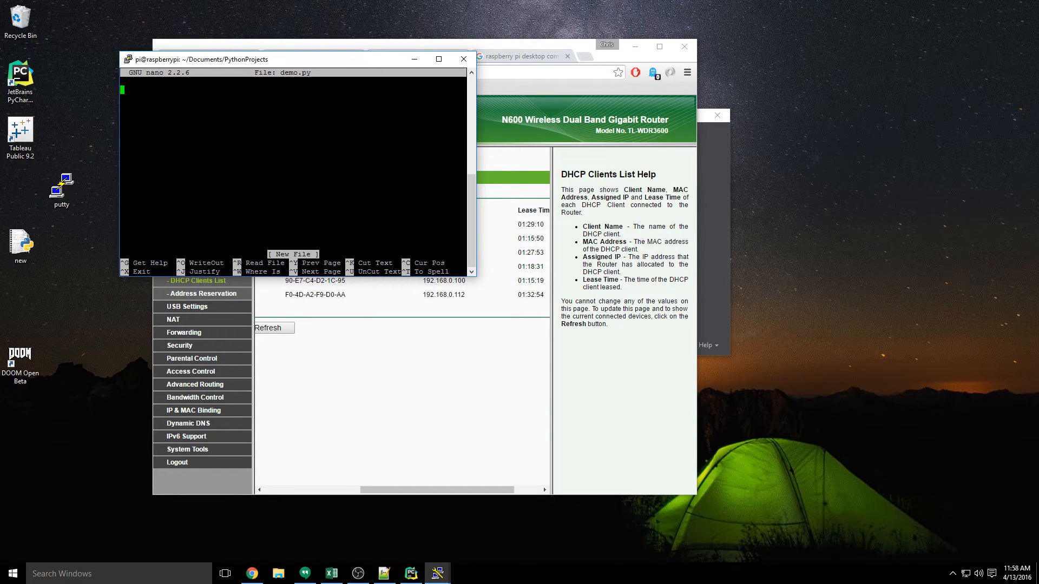
Write print 'here is the demo' into demo.py, save it, and run python demo.py
text(print 'here')
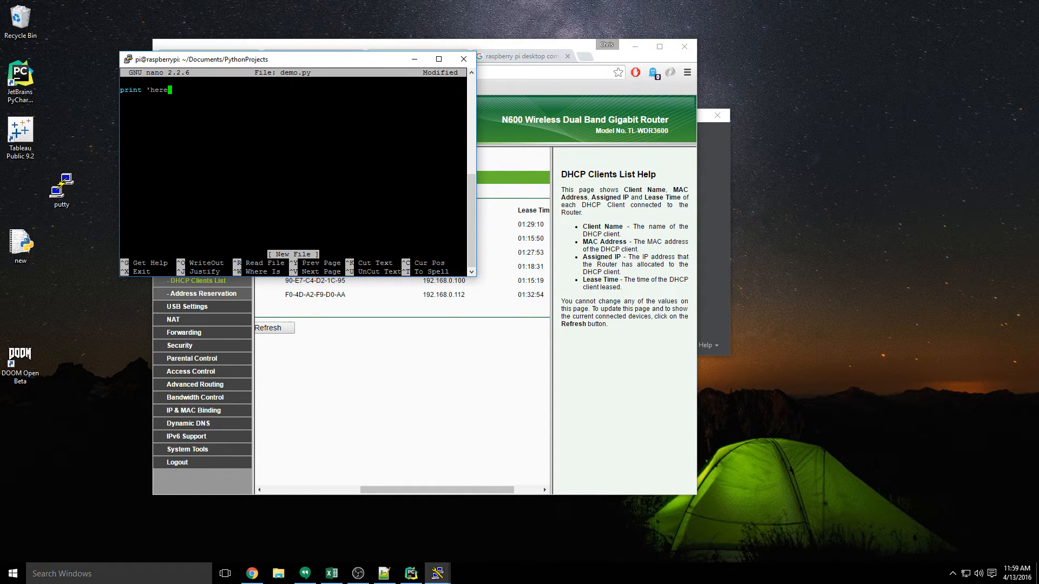
text(is the demo)
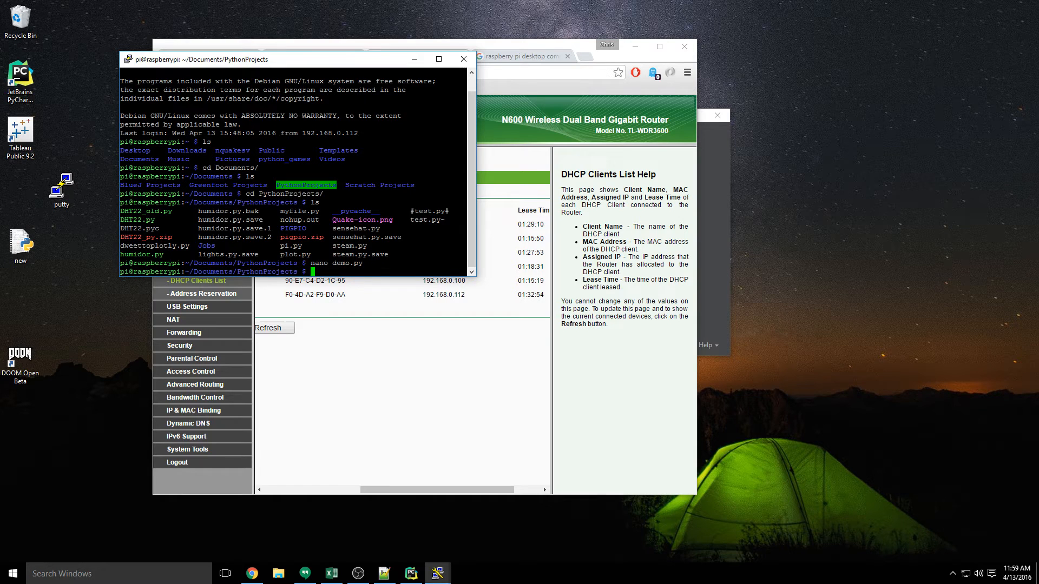
text(python demo.py)
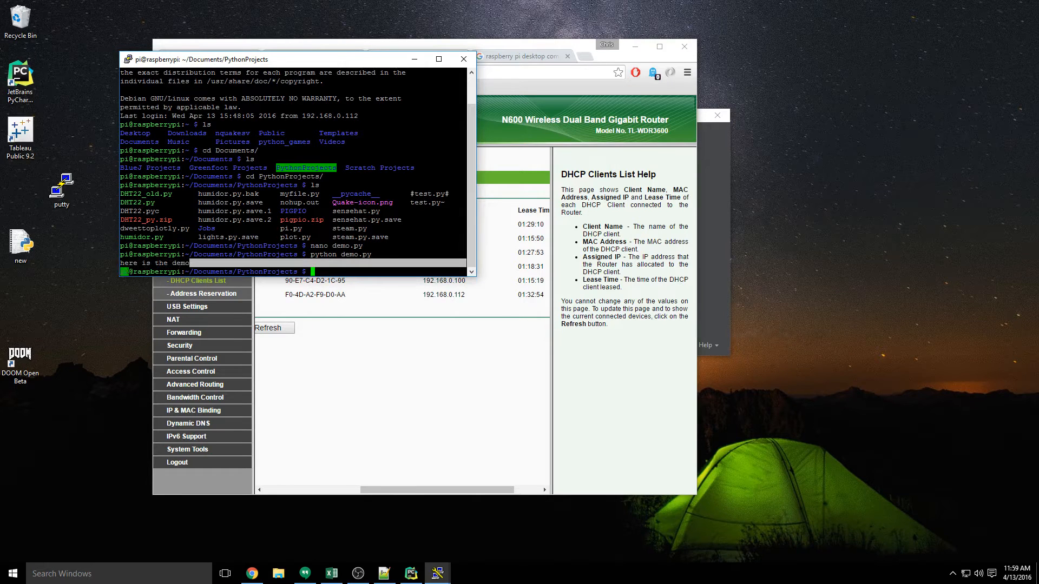
Run the demo script to print 'here is the demo' and move the terminal window lower on the desktop
key(Return)
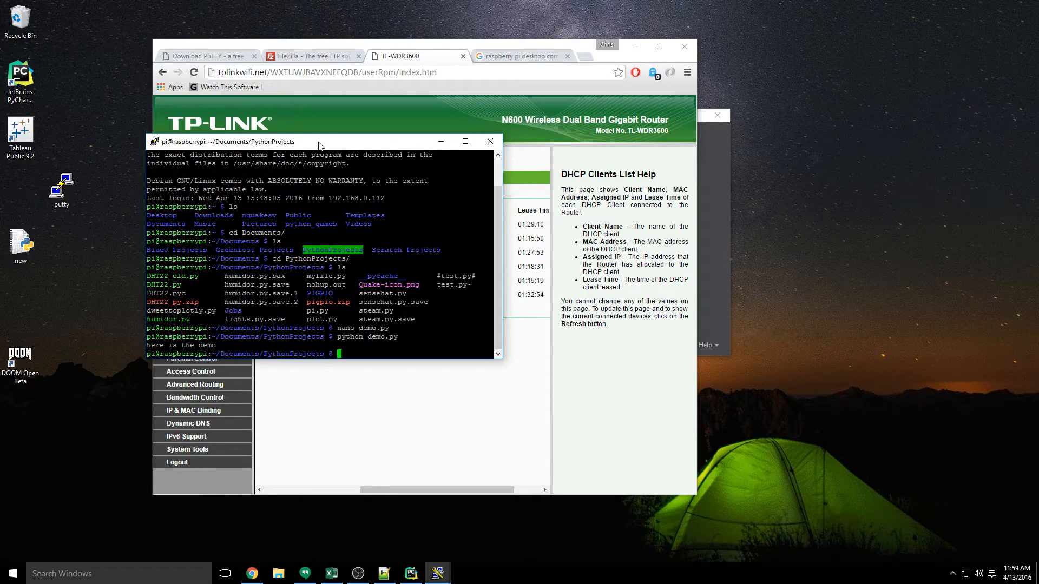
drag(318, 142, 342, 239)
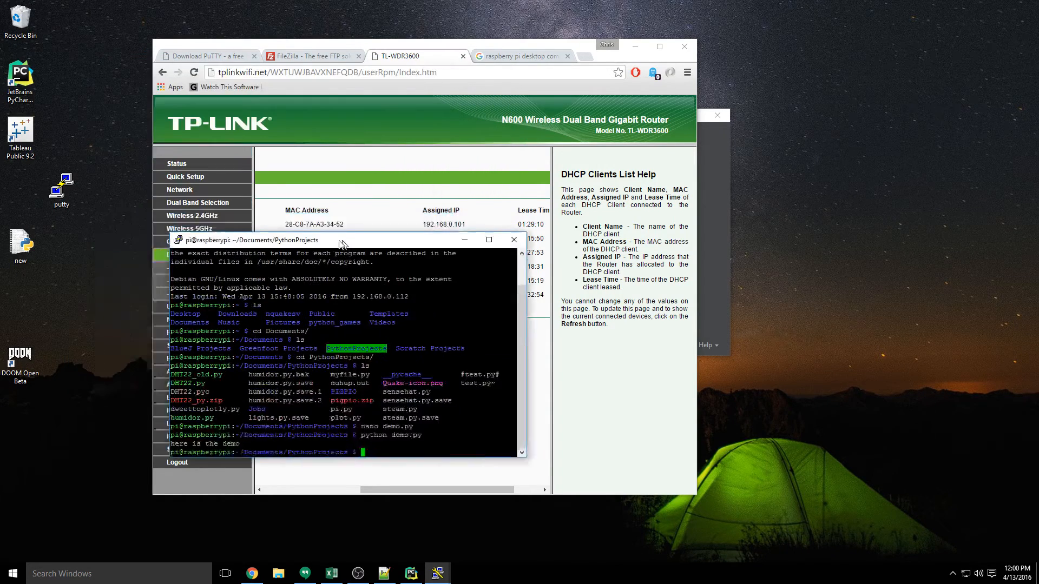
drag(342, 240, 285, 218)
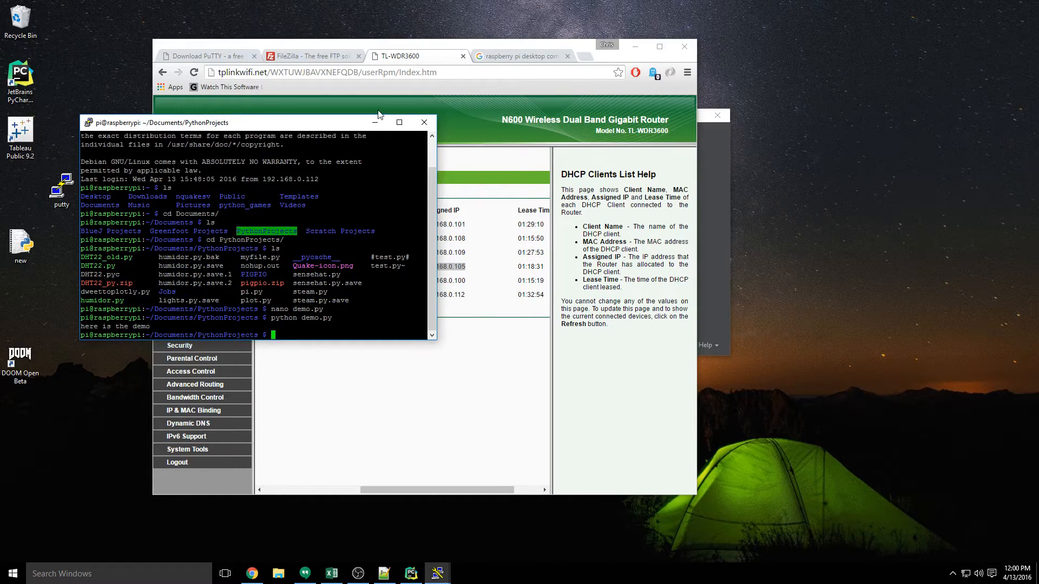
drag(254, 122, 305, 171)
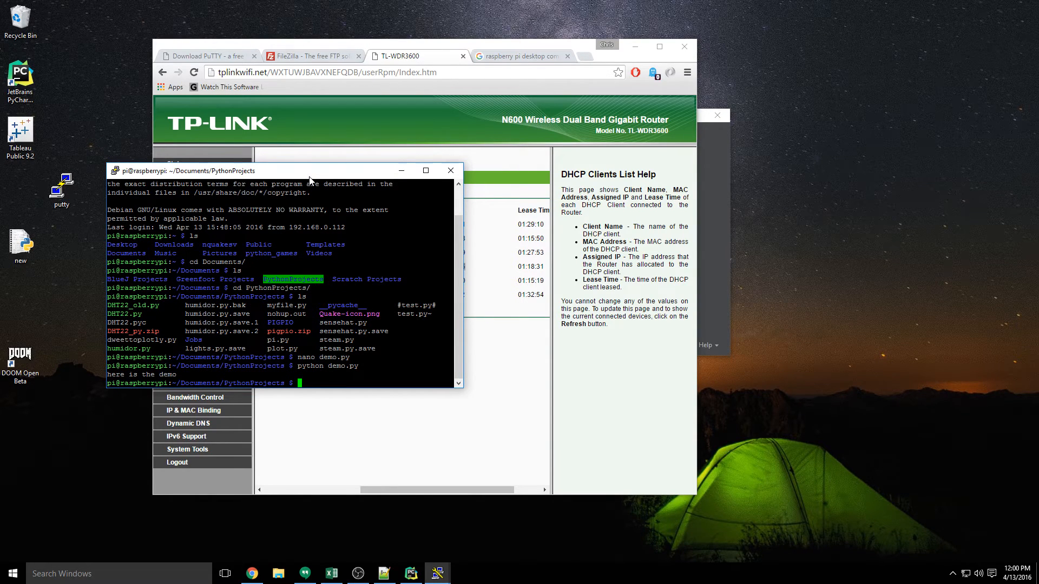
drag(310, 170, 325, 189)
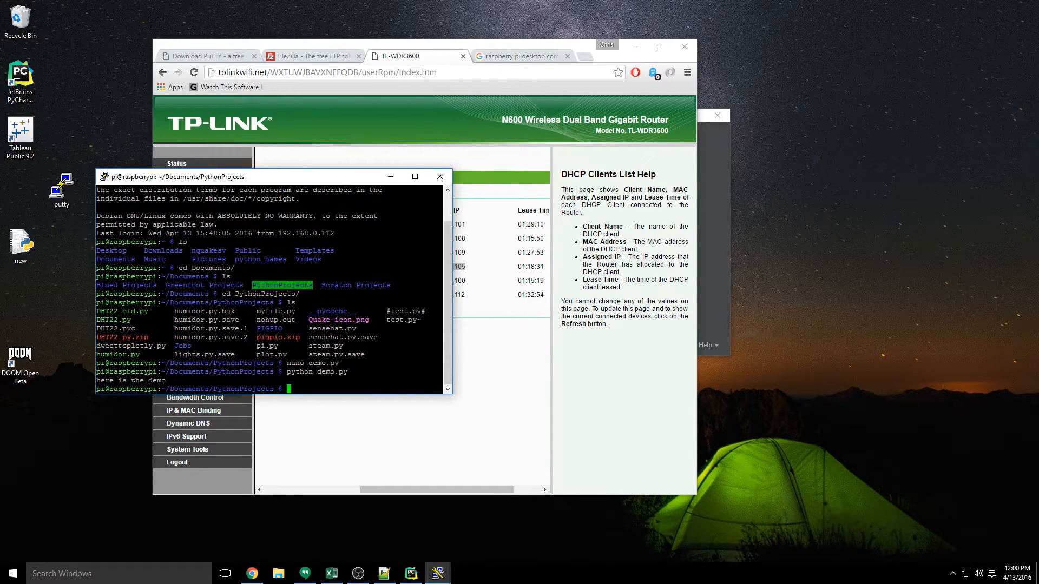
mouse_move(120, 552)
text(file)
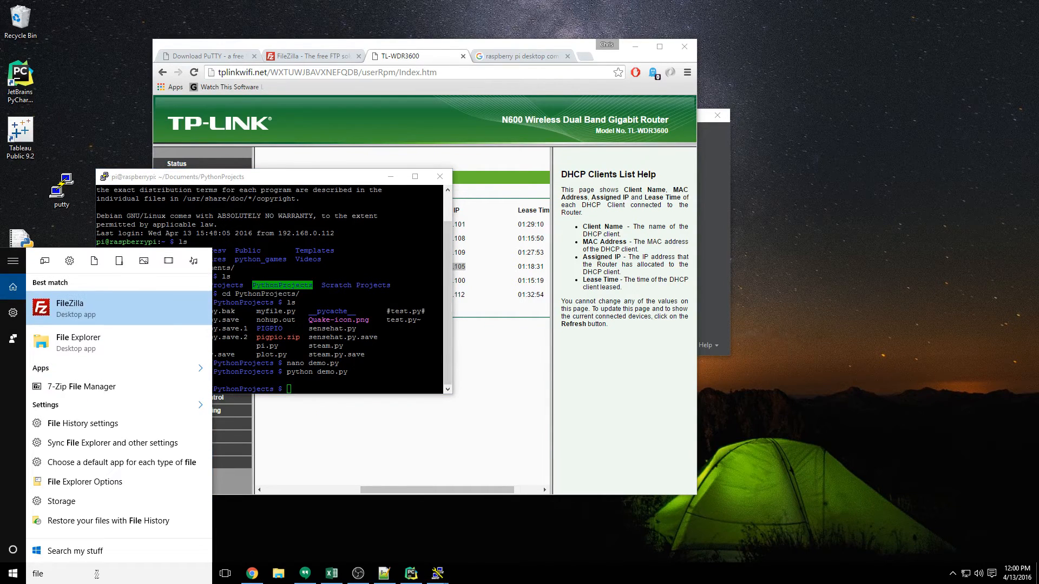
Quickconnect FileZilla to 192.168.0.105 as pi on port 22, listing /home/pi
click(68, 308)
text(192.168.0.105)
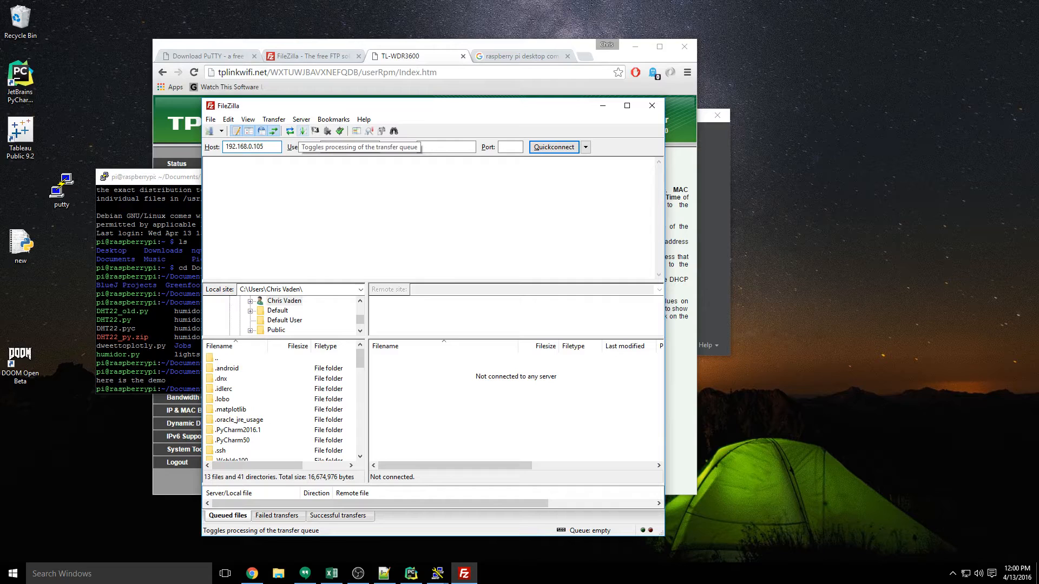
click(446, 147)
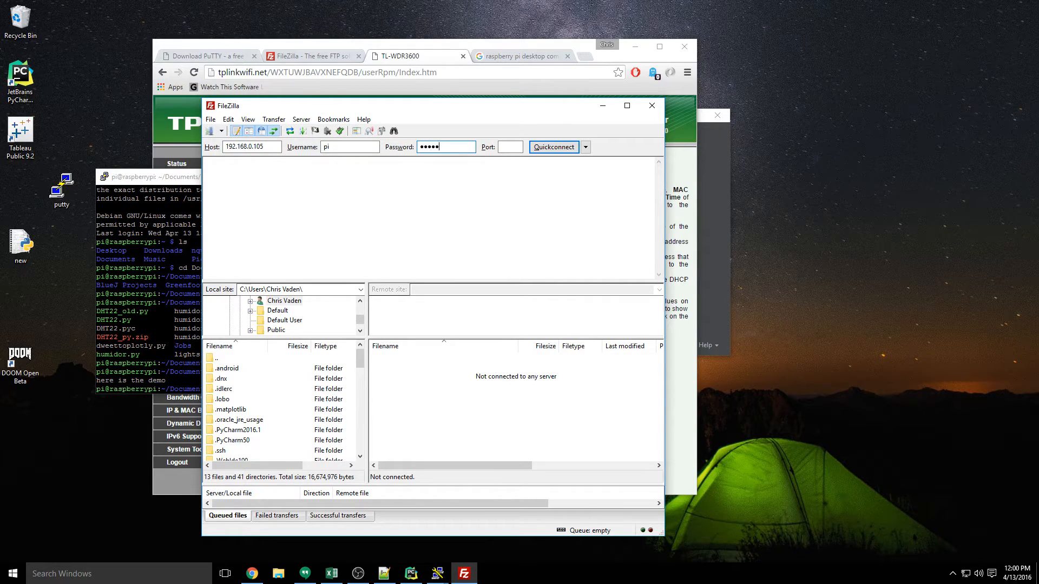
text(22)
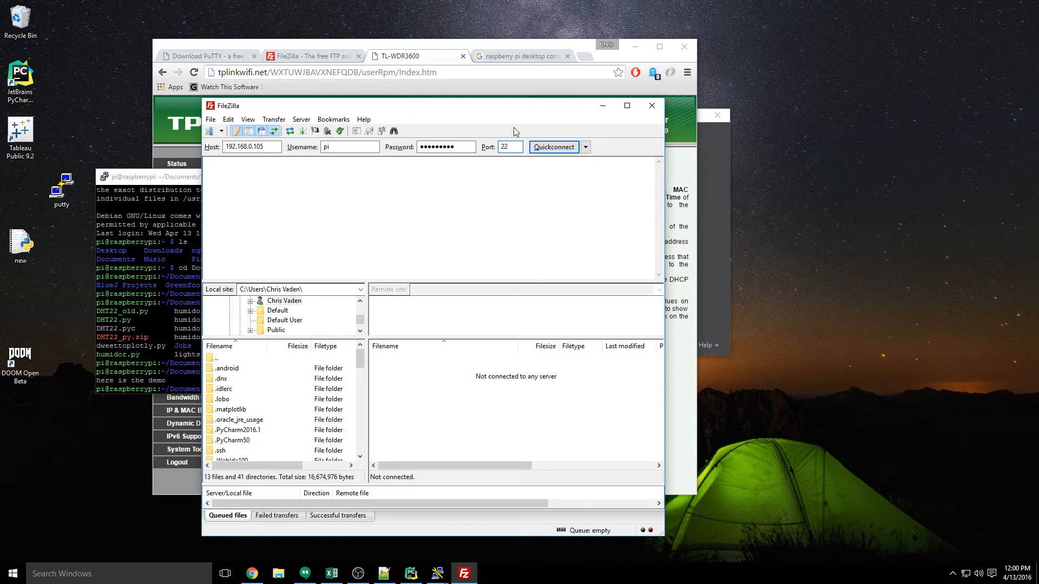
click(553, 147)
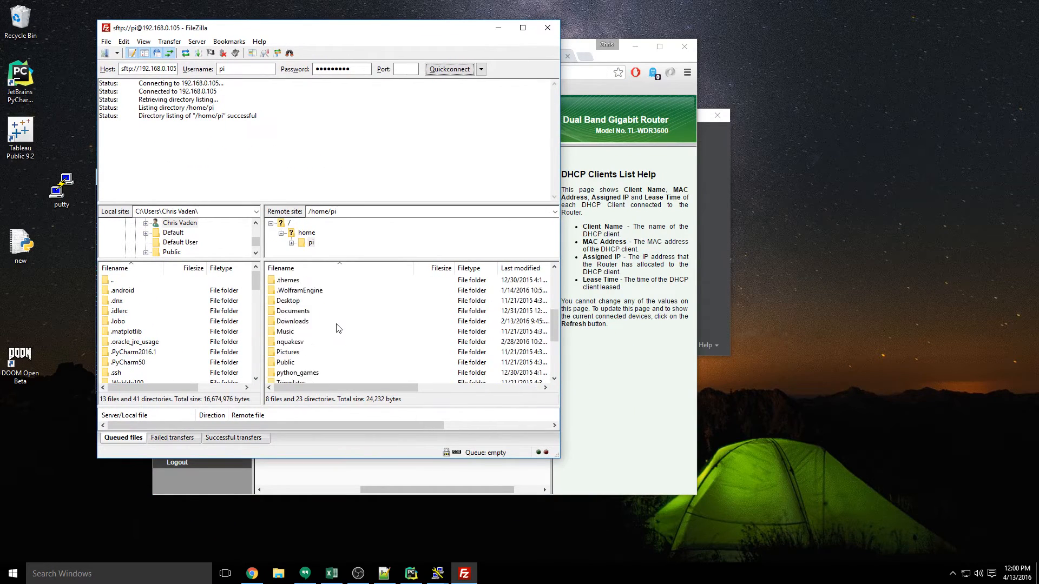
mouse_move(334, 321)
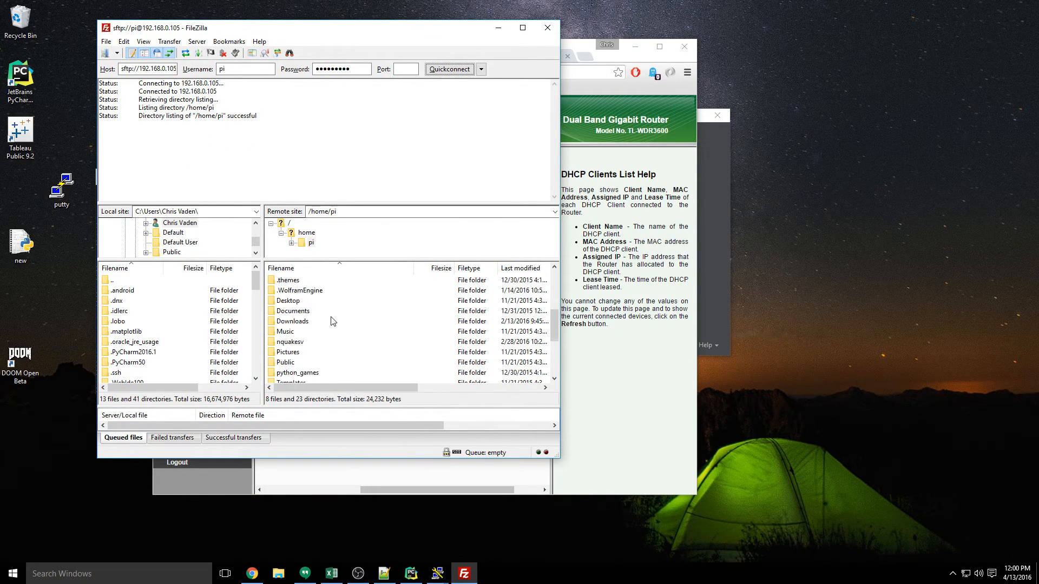
Browse into Documents/PythonProjects in the remote pane
double_click(289, 311)
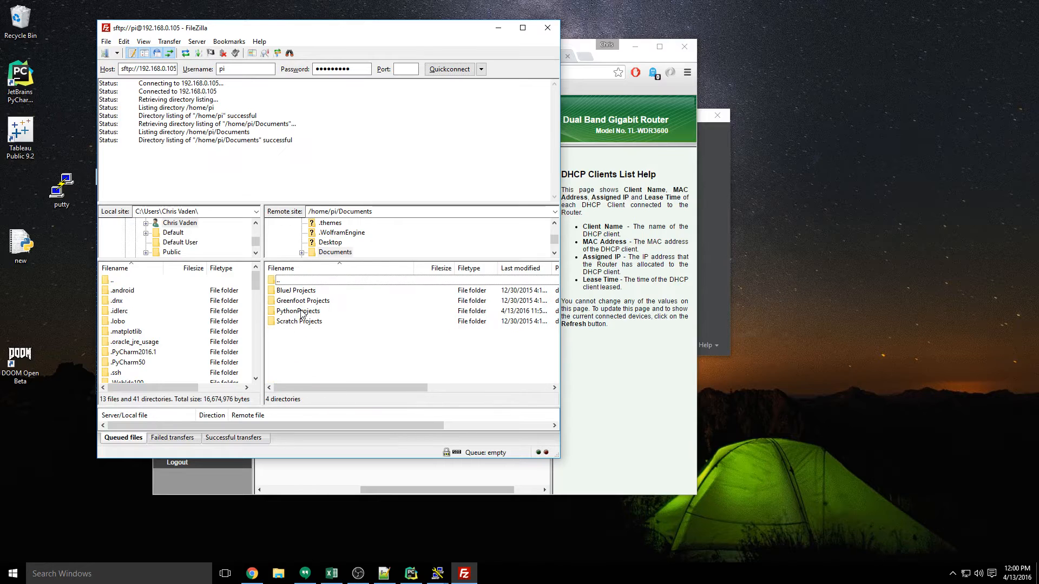
double_click(298, 311)
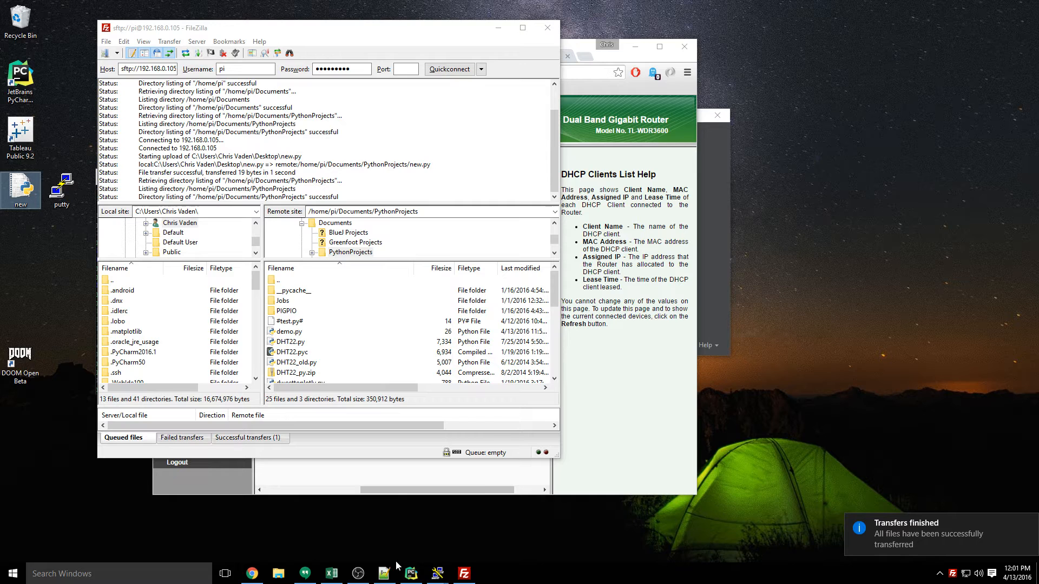
mouse_move(437, 573)
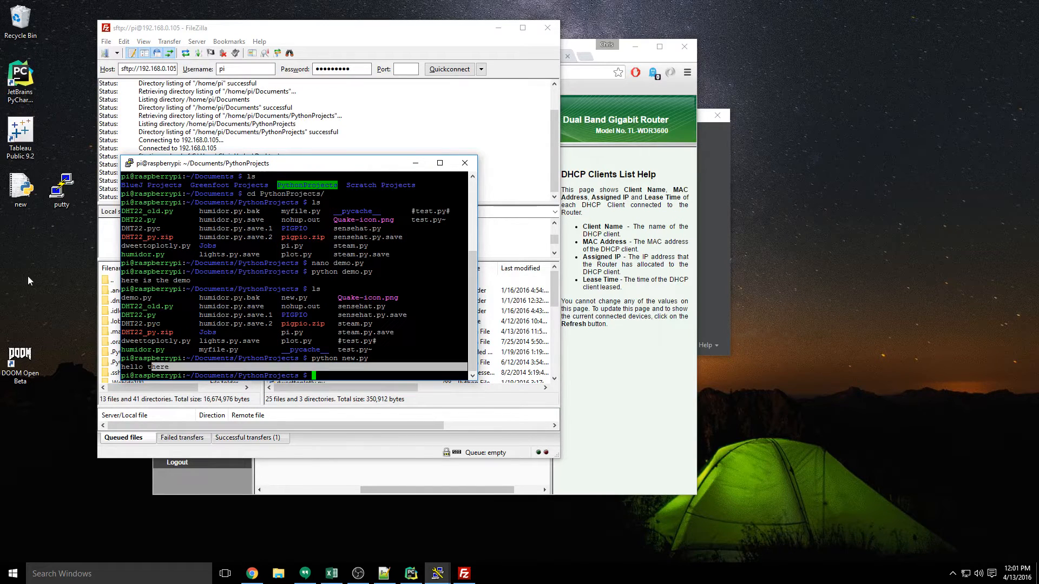
mouse_move(21, 186)
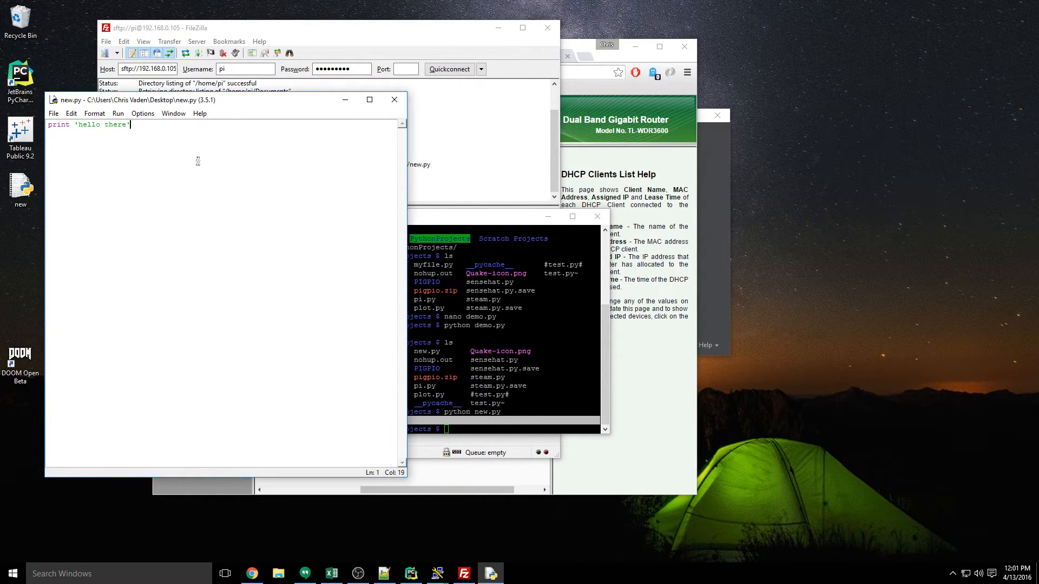
mouse_move(169, 159)
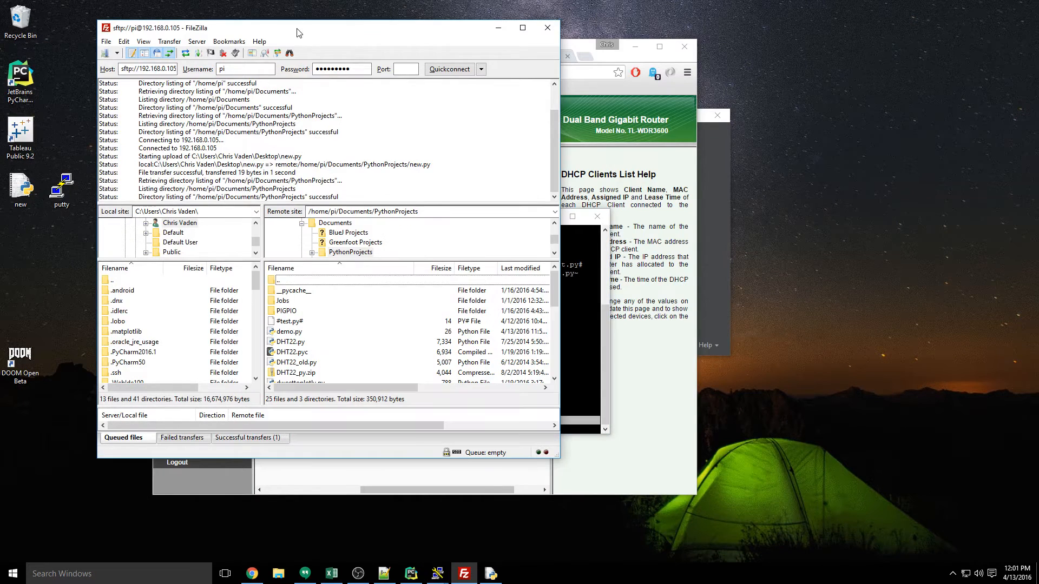
Bring the PuTTY session back to the front from the taskbar
click(436, 573)
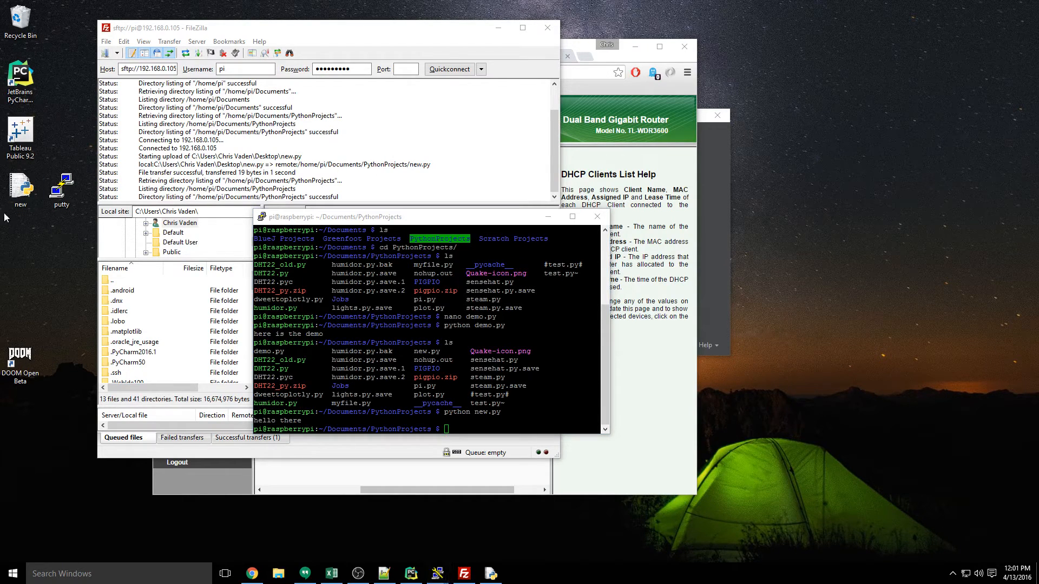
mouse_move(20, 184)
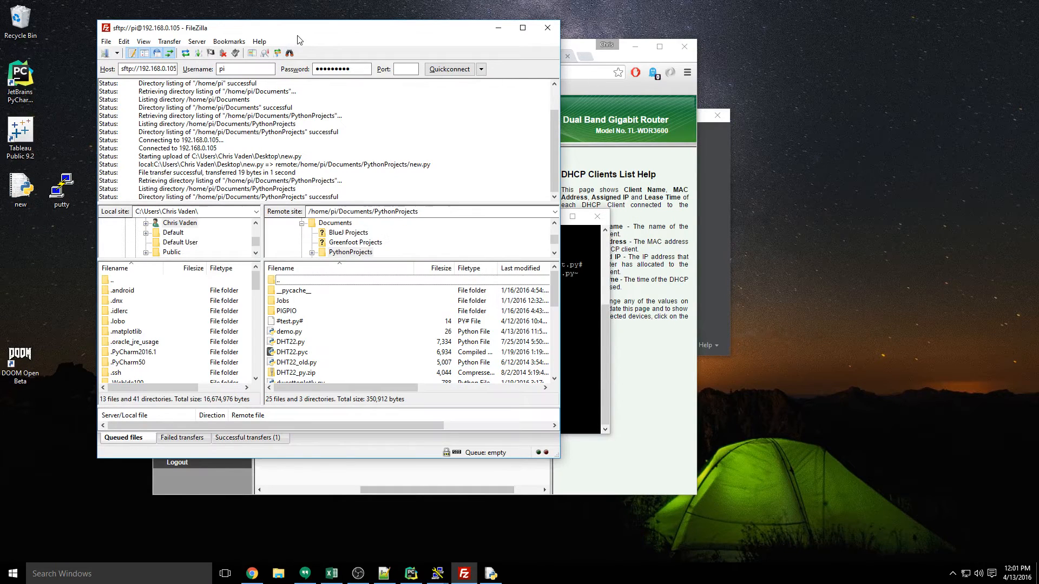
mouse_move(512, 44)
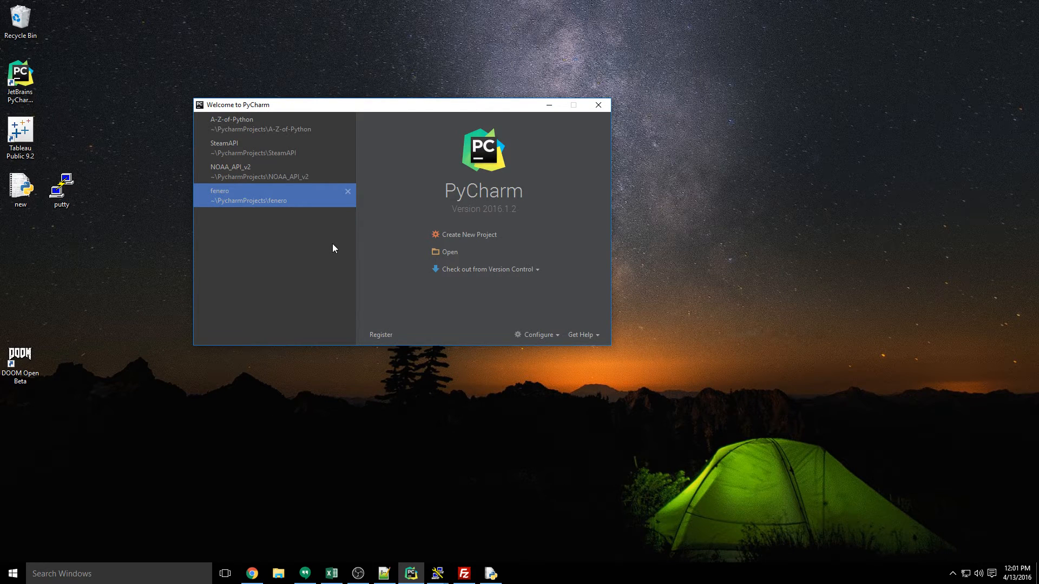
mouse_move(491, 254)
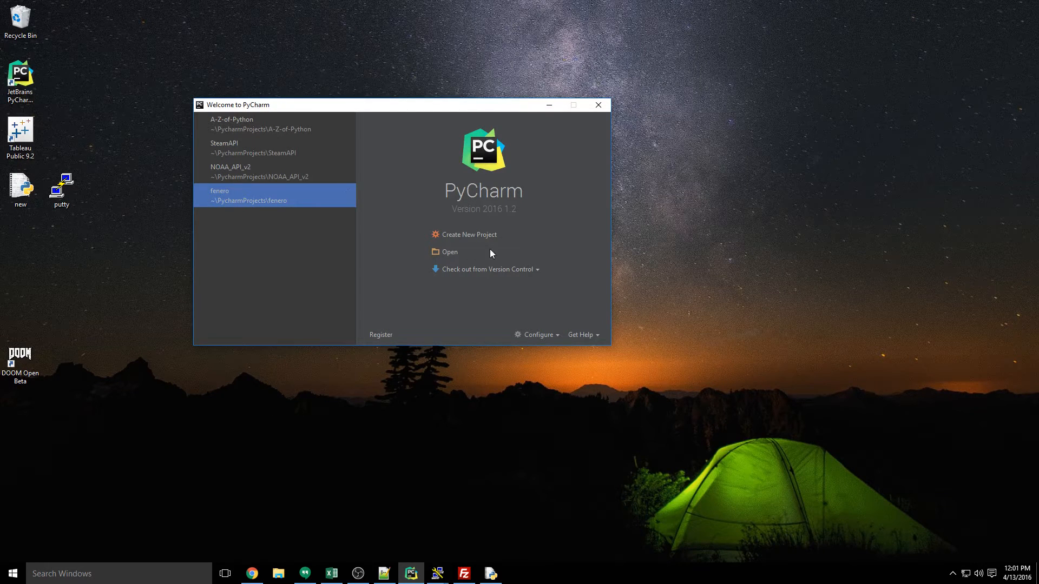
Create a new project named pidemo and review the available Python interpreters
click(469, 235)
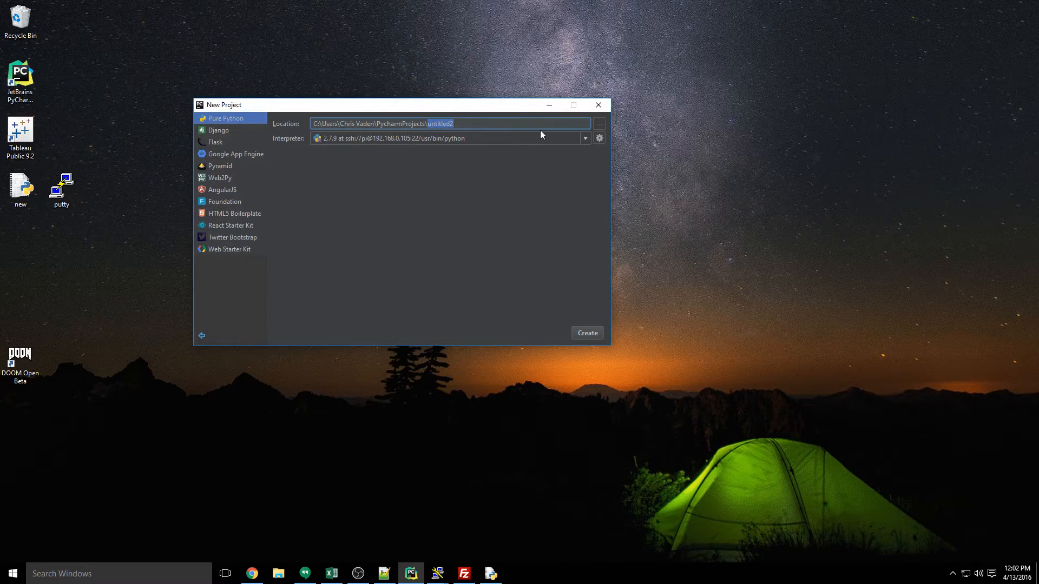
text(pidemo)
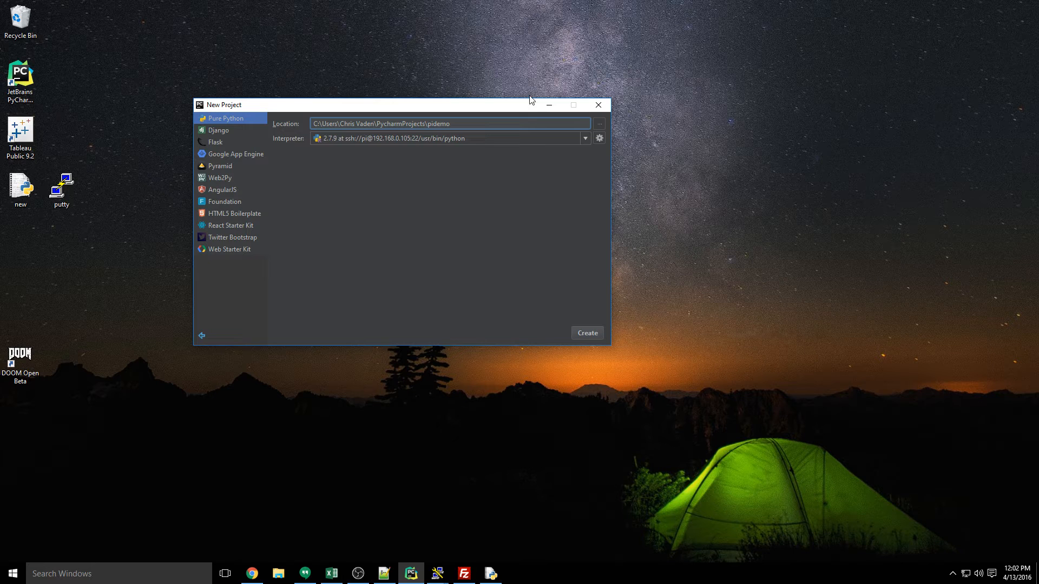
click(585, 138)
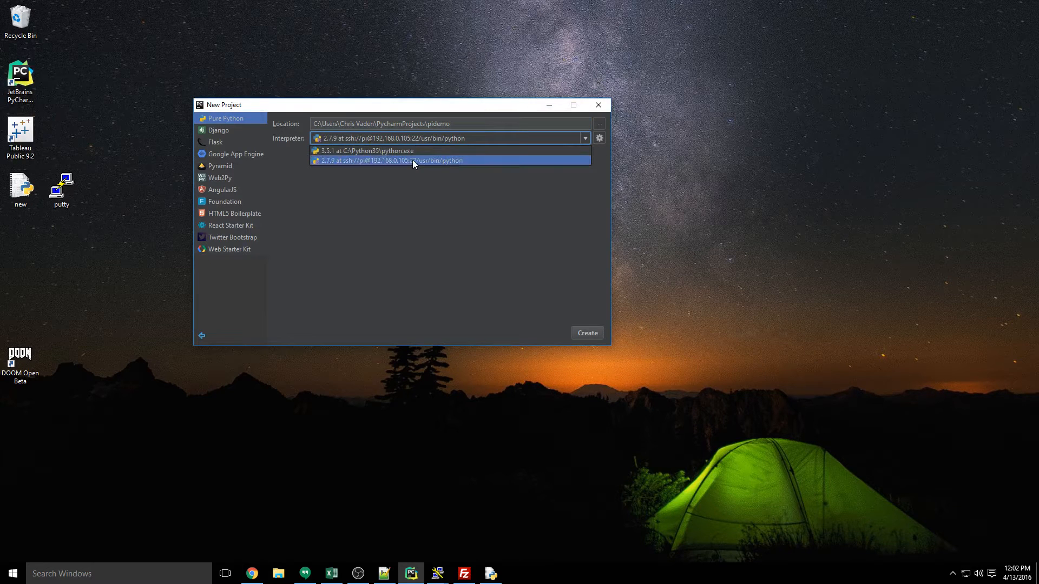
mouse_move(371, 151)
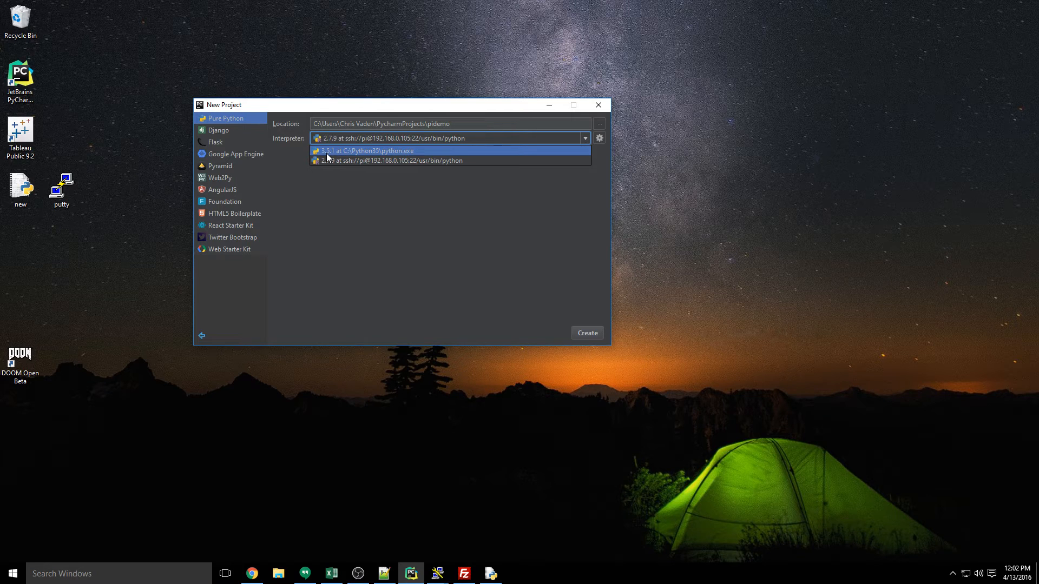
mouse_move(391, 160)
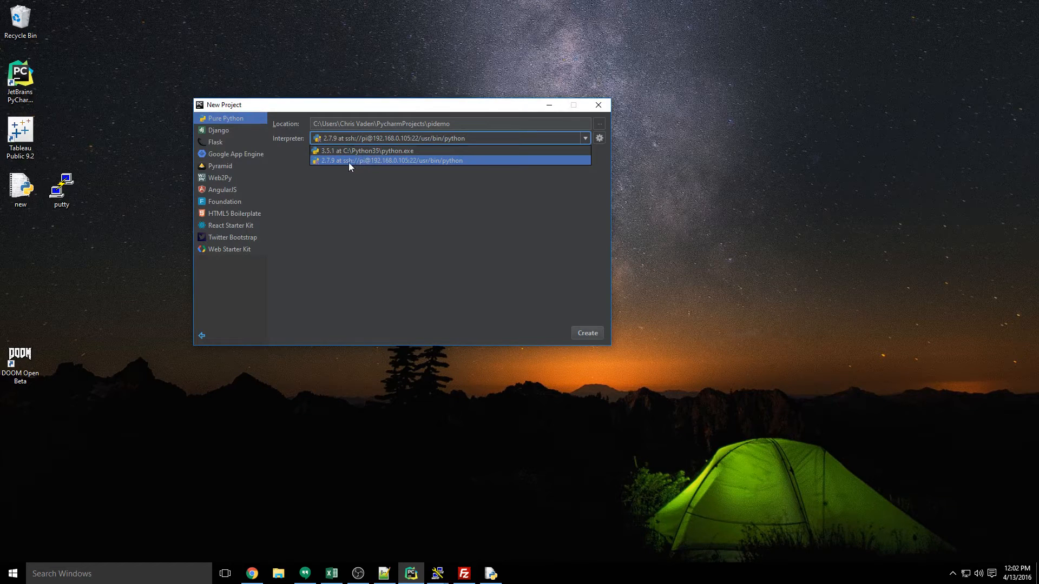
mouse_move(375, 168)
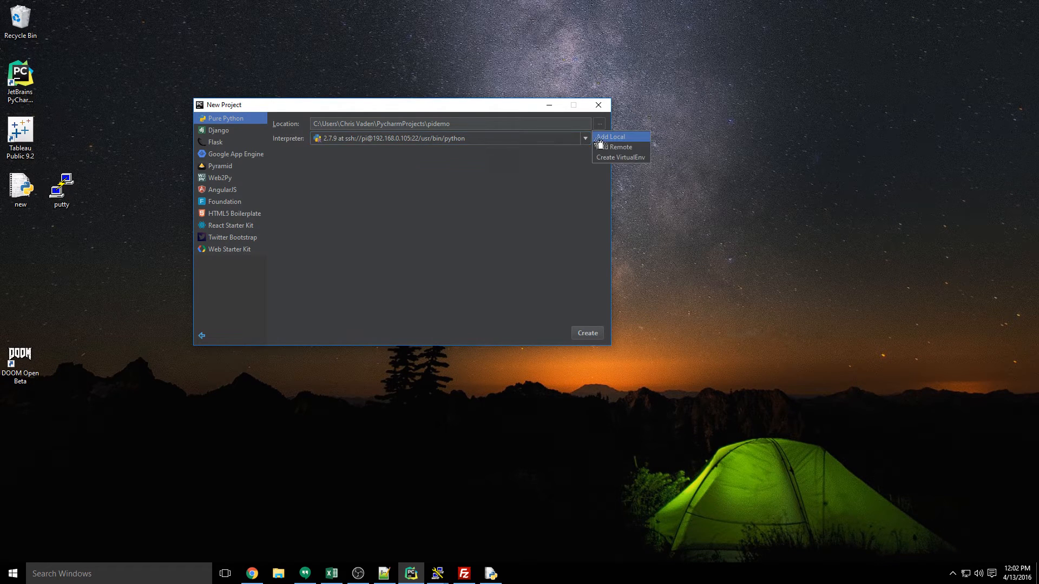
Add a remote interpreter over SSH at 192.168.0.105 and select the Pi's Python
click(620, 147)
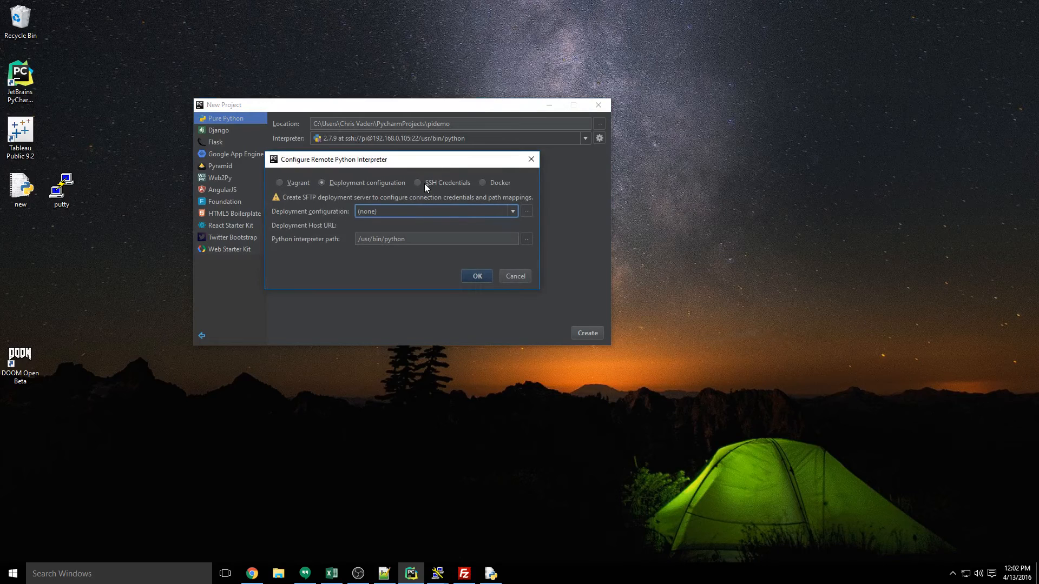
click(417, 183)
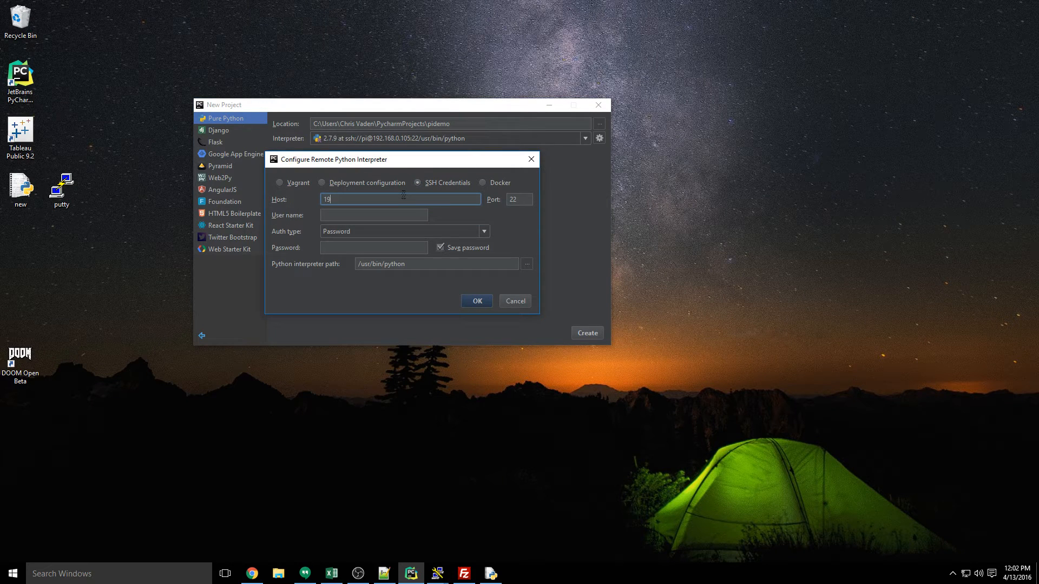
text(192.168.0.105)
click(374, 215)
text(pi)
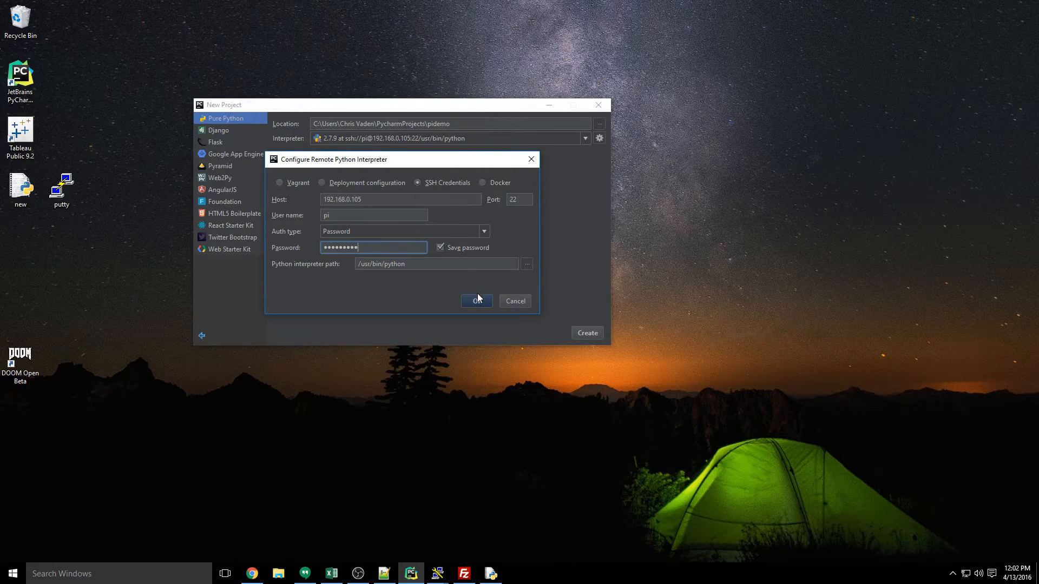
click(476, 301)
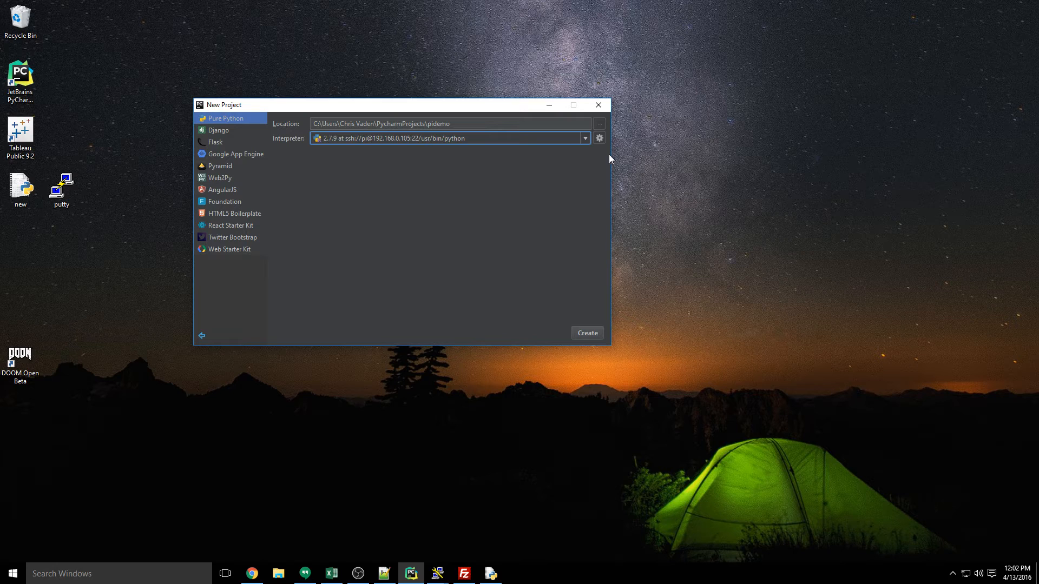
Keep the Pi's Python 2.7.9 interpreter and create the pidemo project
click(584, 138)
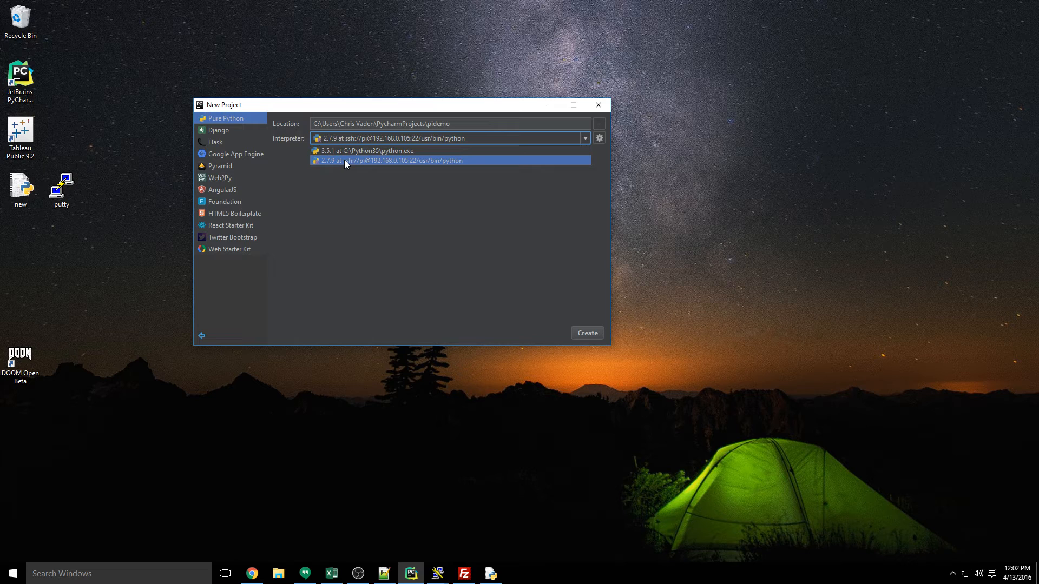
click(392, 160)
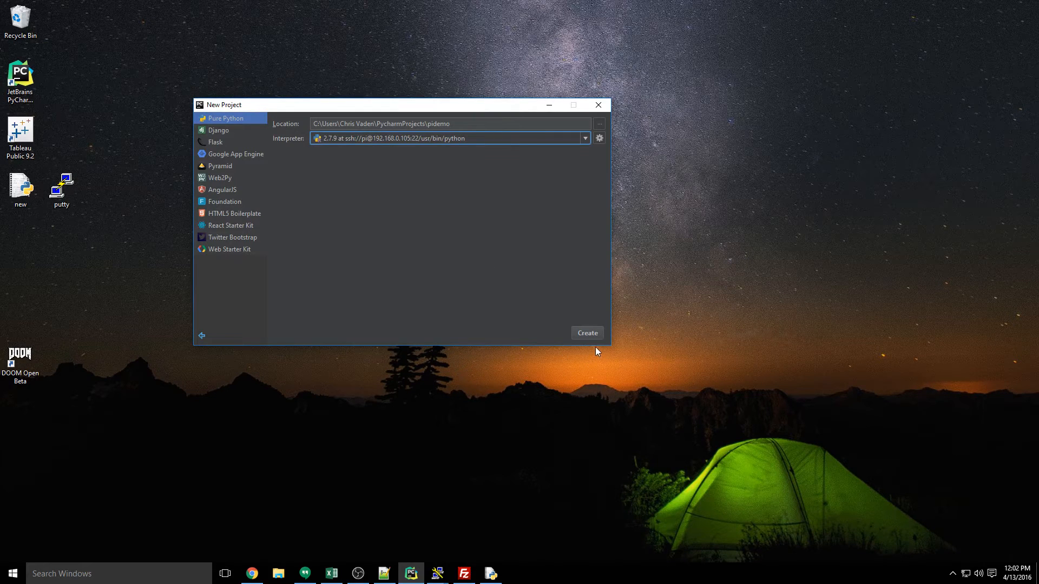
click(585, 333)
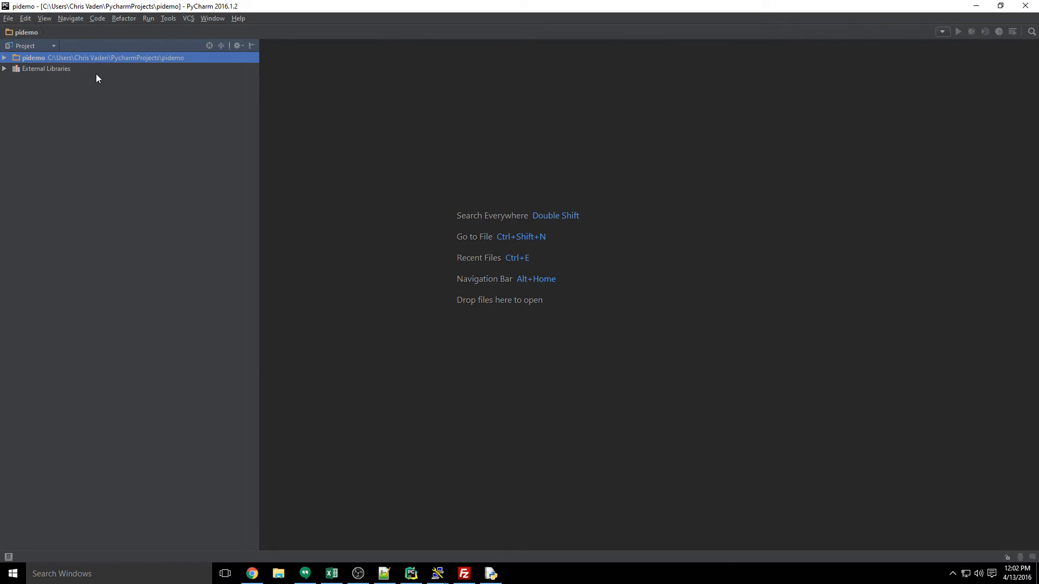
Create a new Python file named test in the pidemo project
right_click(33, 58)
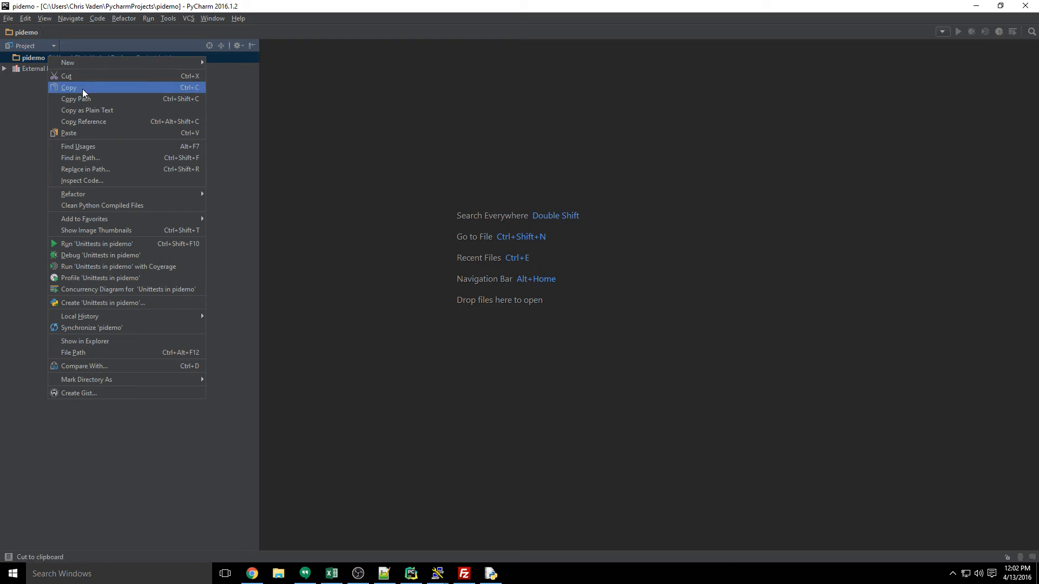
mouse_move(121, 266)
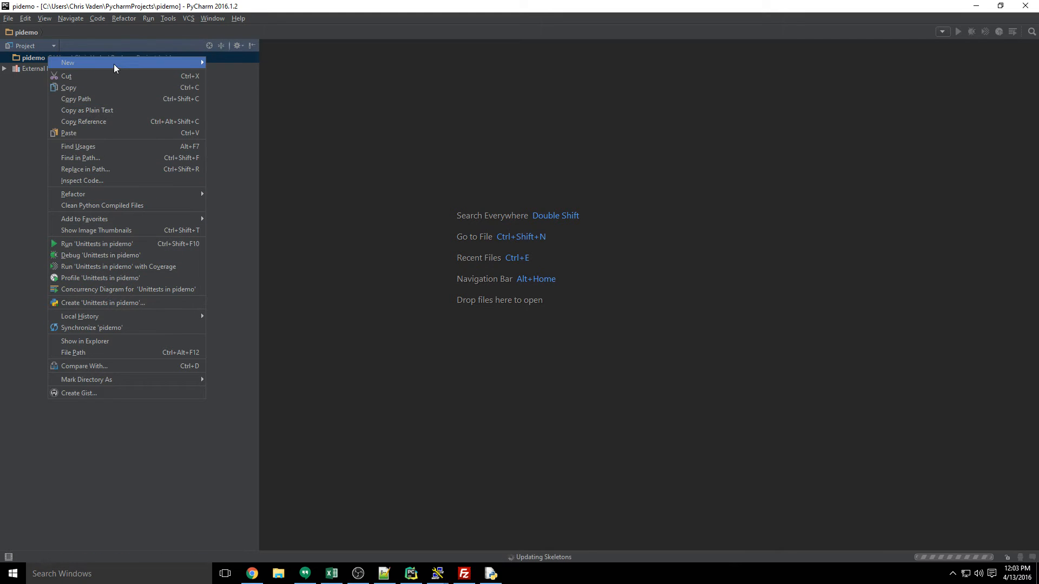
click(67, 62)
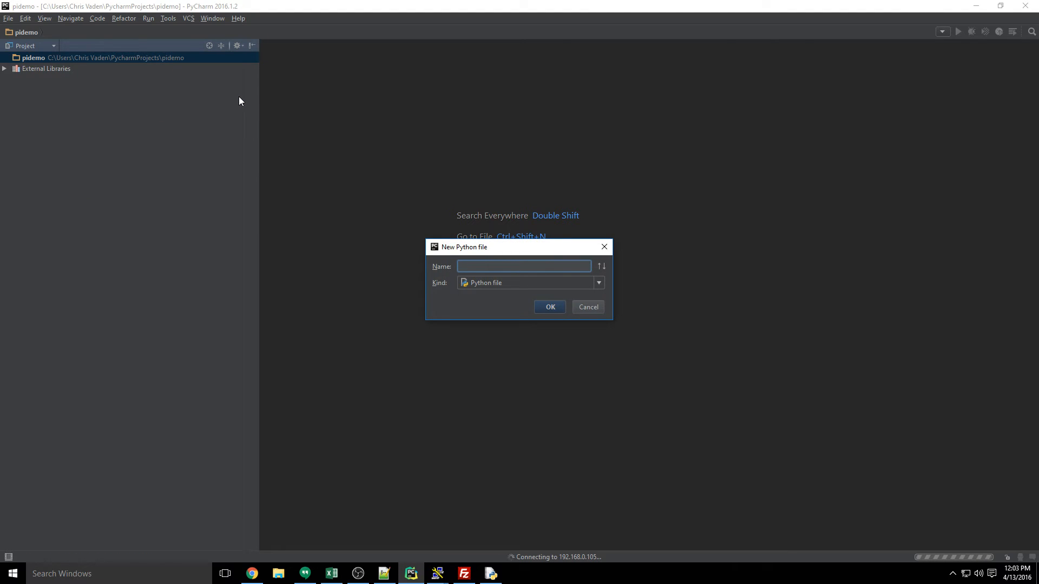
click(549, 307)
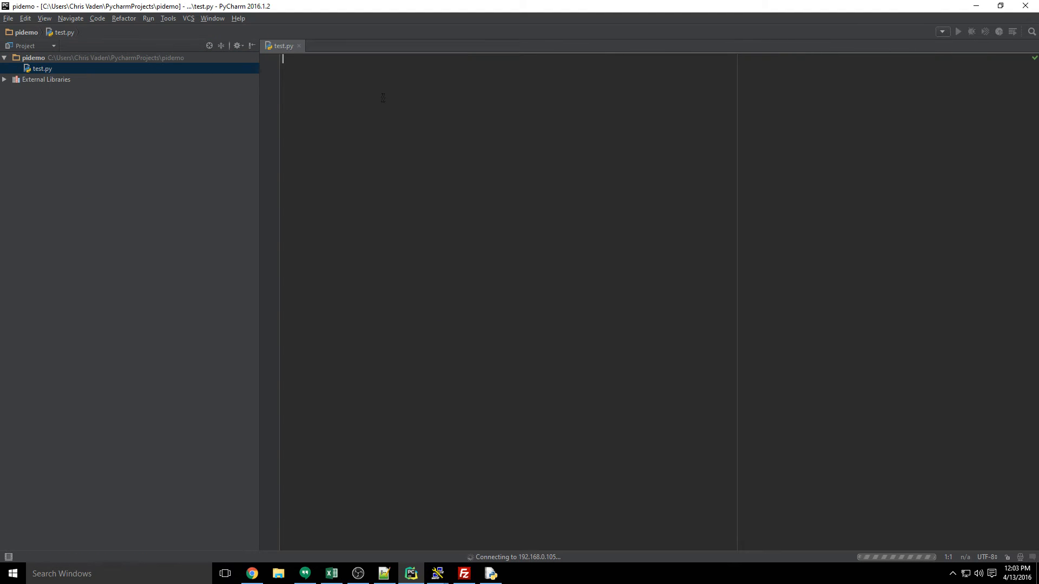
Write two print 'hello' lines in test.py, then select them for removal
text(print())
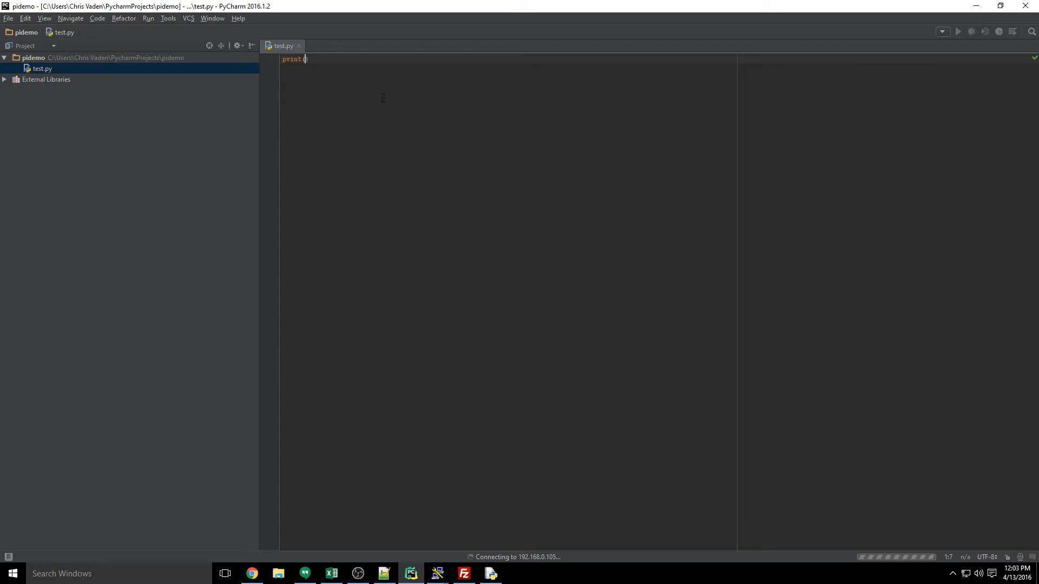
text('hello')
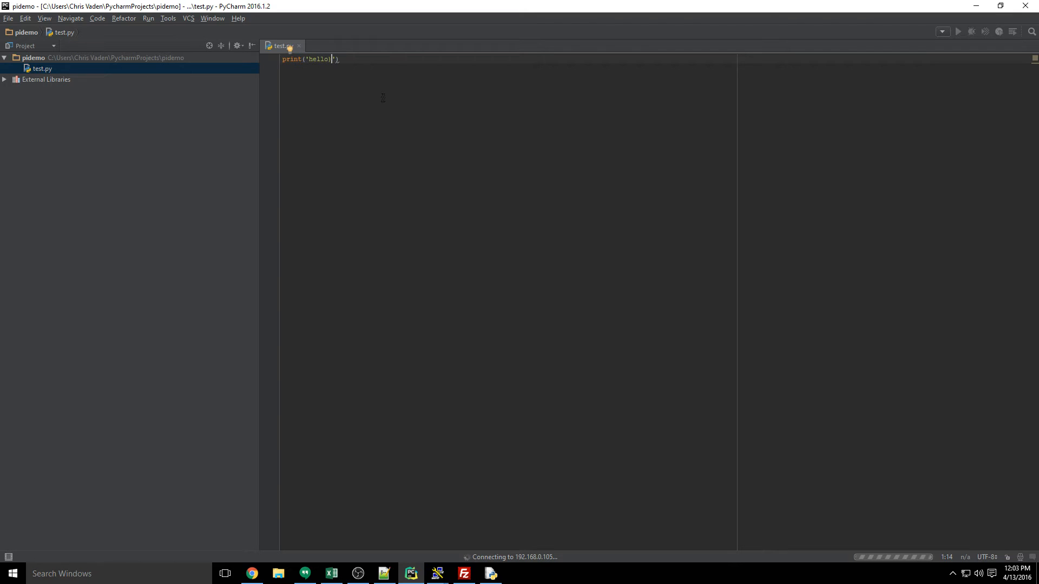
key(enter)
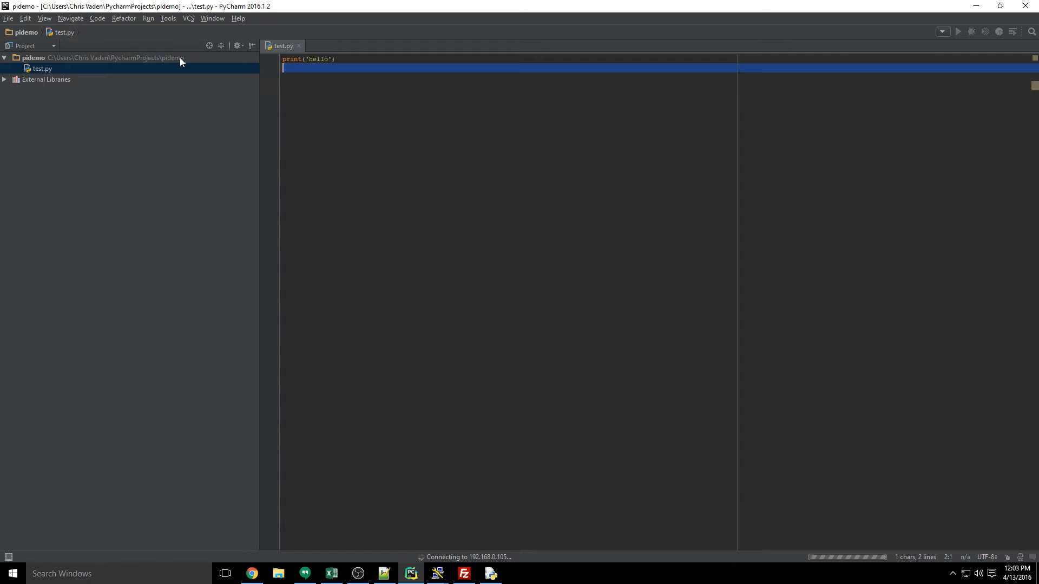
text(print)
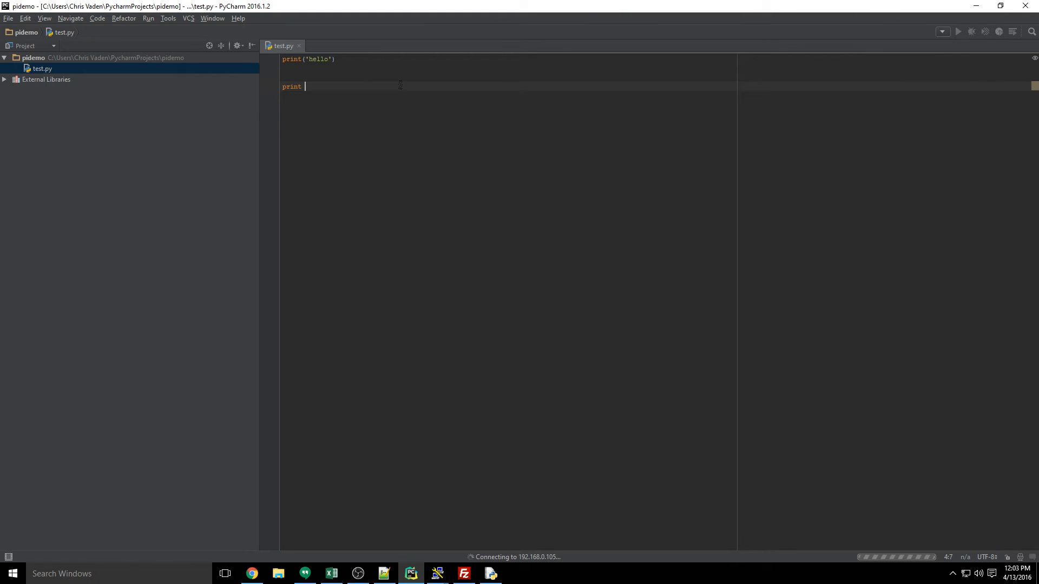
text('hello')
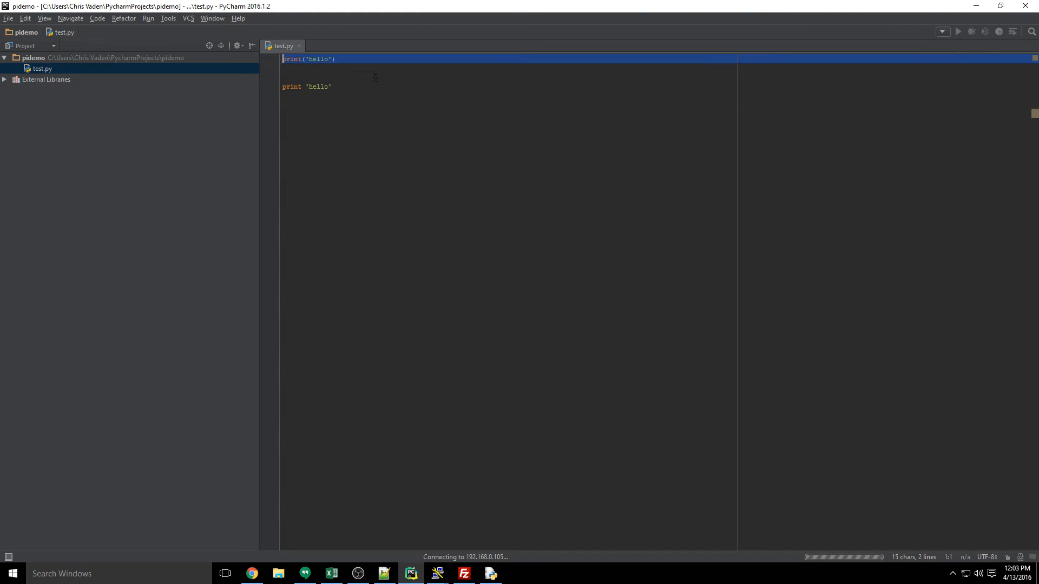
click(306, 86)
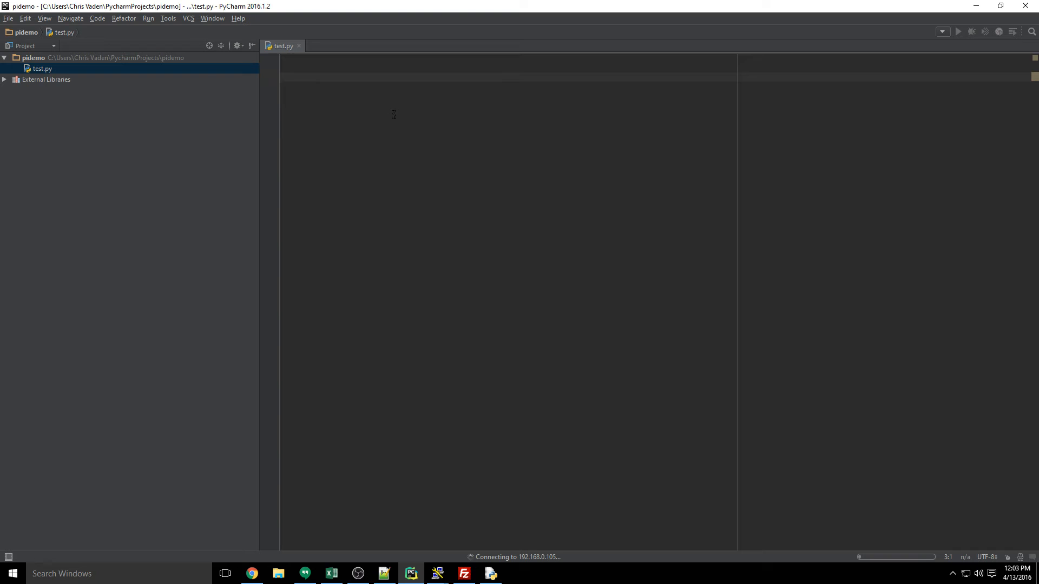
Write print "test" in test.py and run it on the Pi interpreter, which fails: no such file
text(print ")
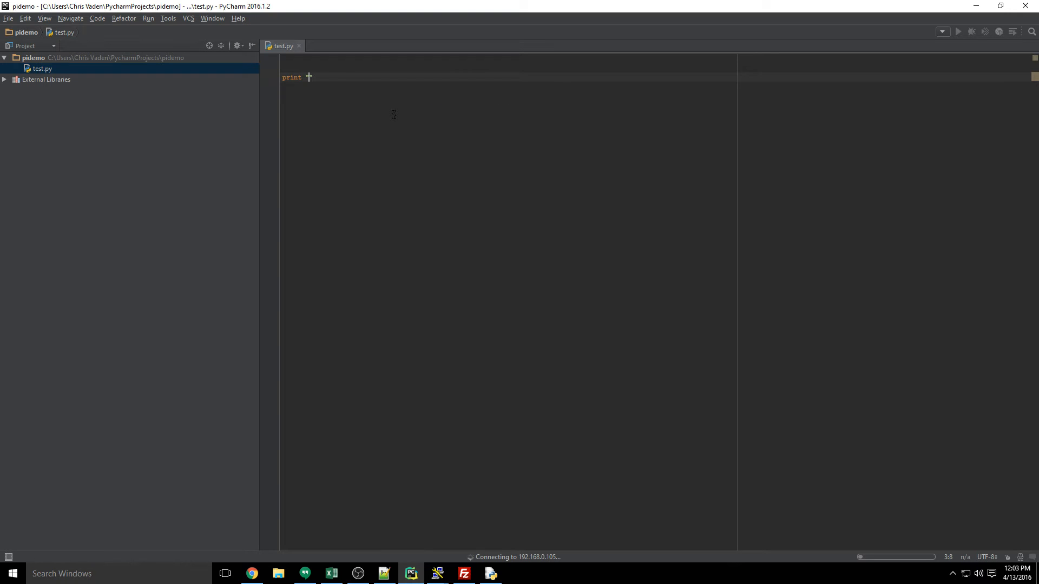
right_click(316, 77)
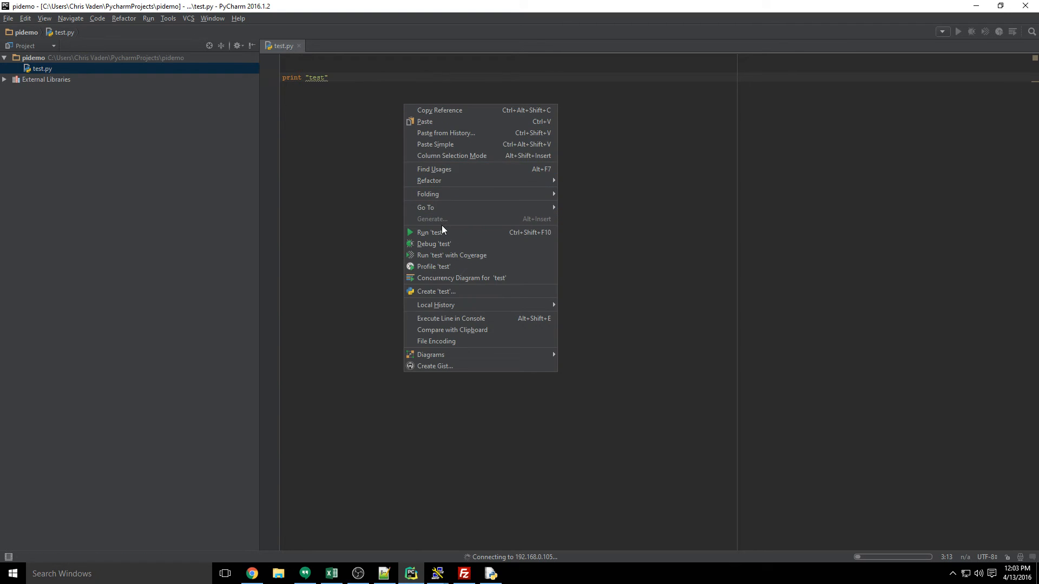
click(429, 232)
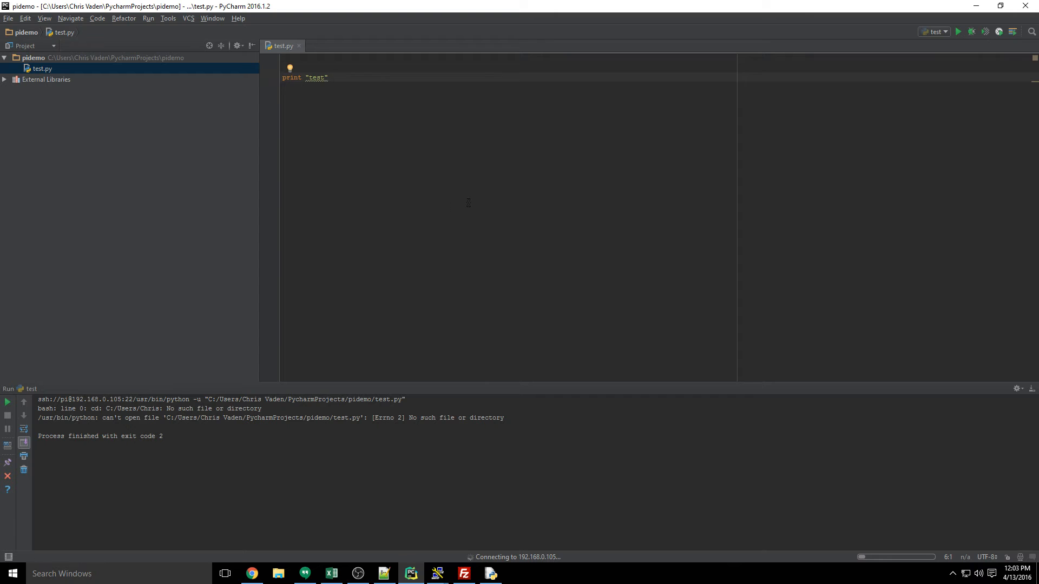
mouse_move(275, 351)
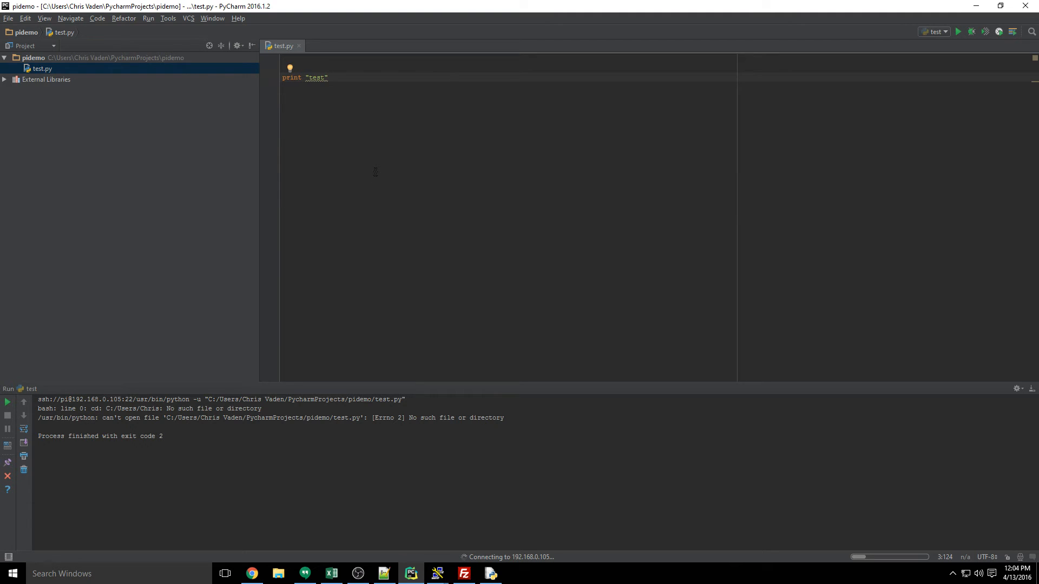
mouse_move(310, 95)
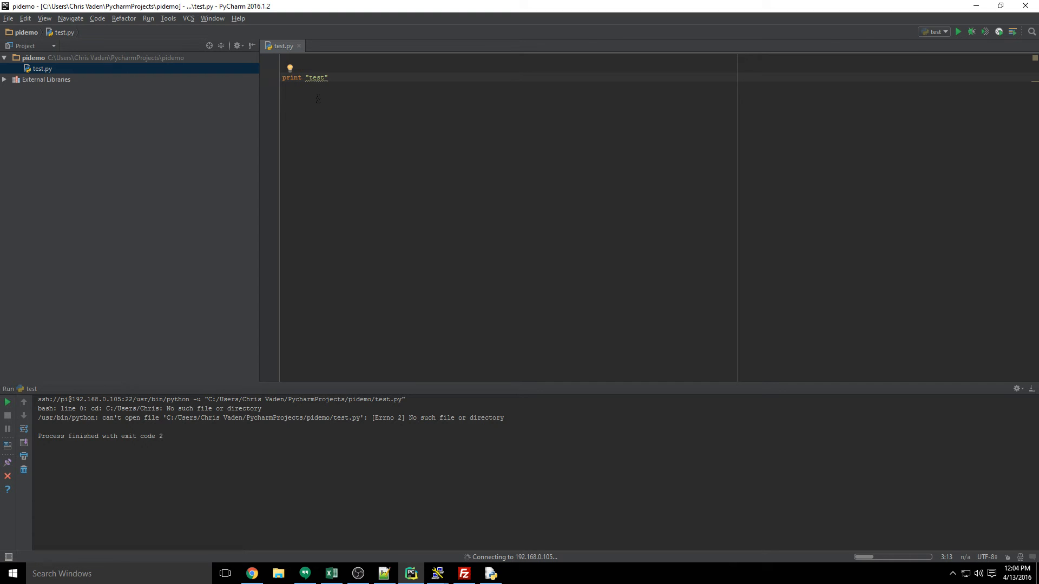
Add a new SFTP deployment server named pi in the Deployment configuration
click(168, 18)
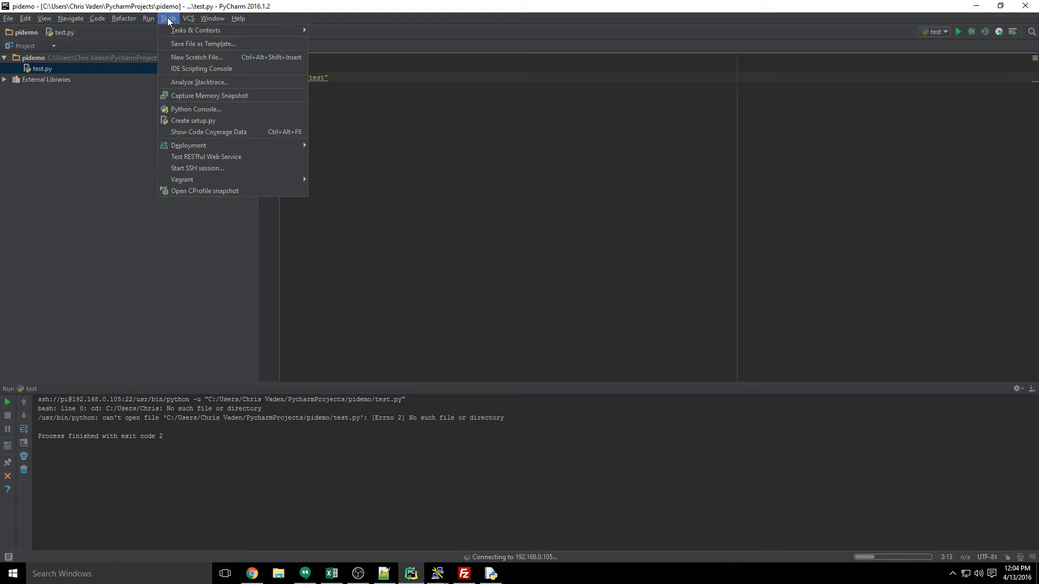
mouse_move(189, 145)
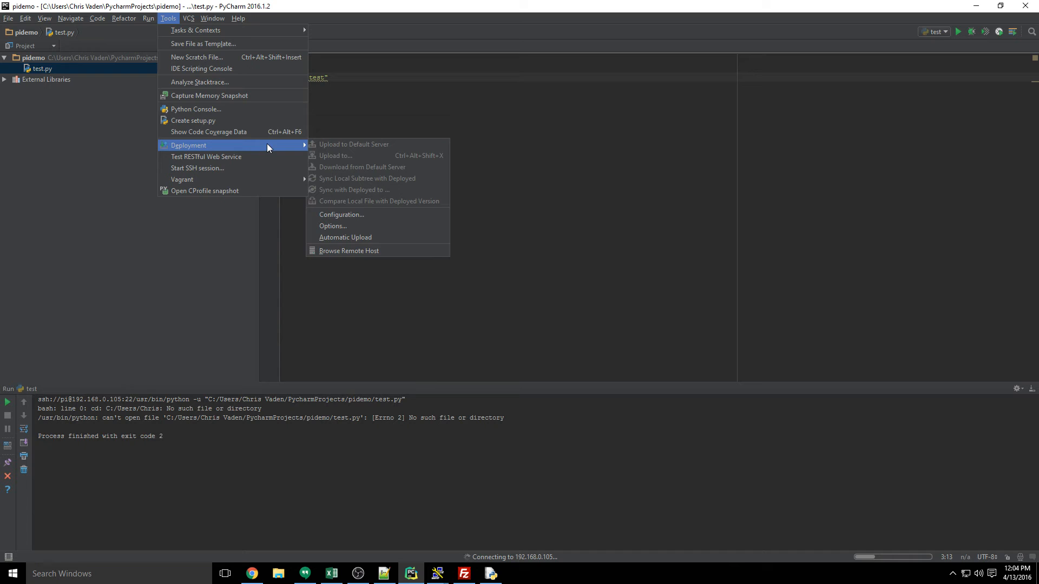
click(341, 215)
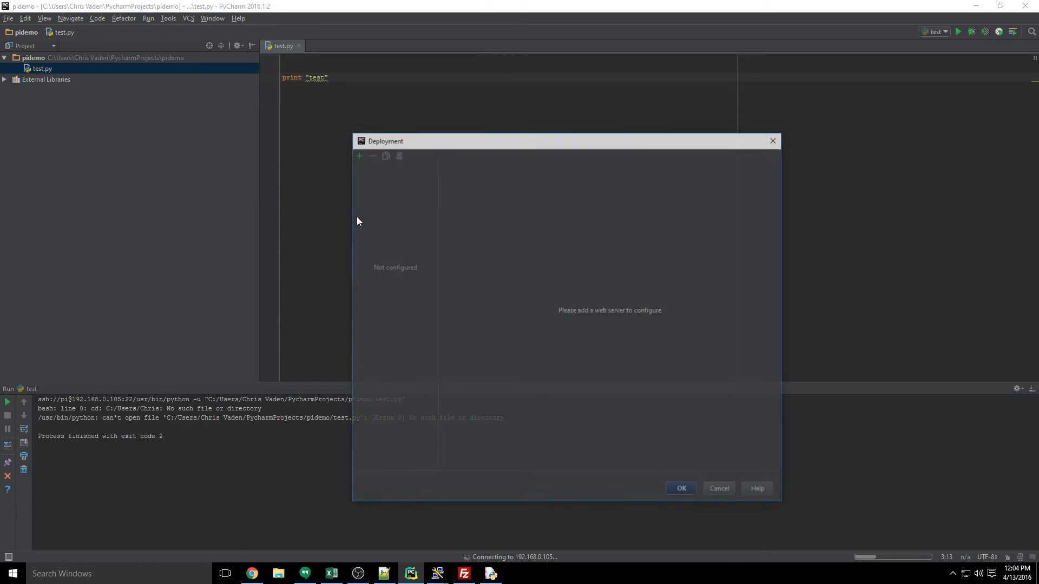
click(359, 156)
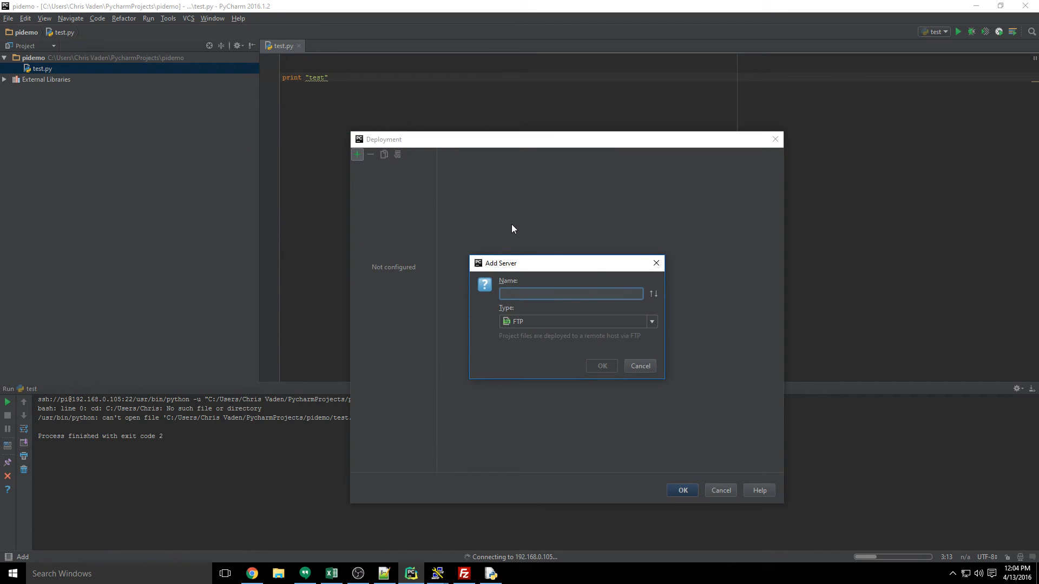
click(650, 321)
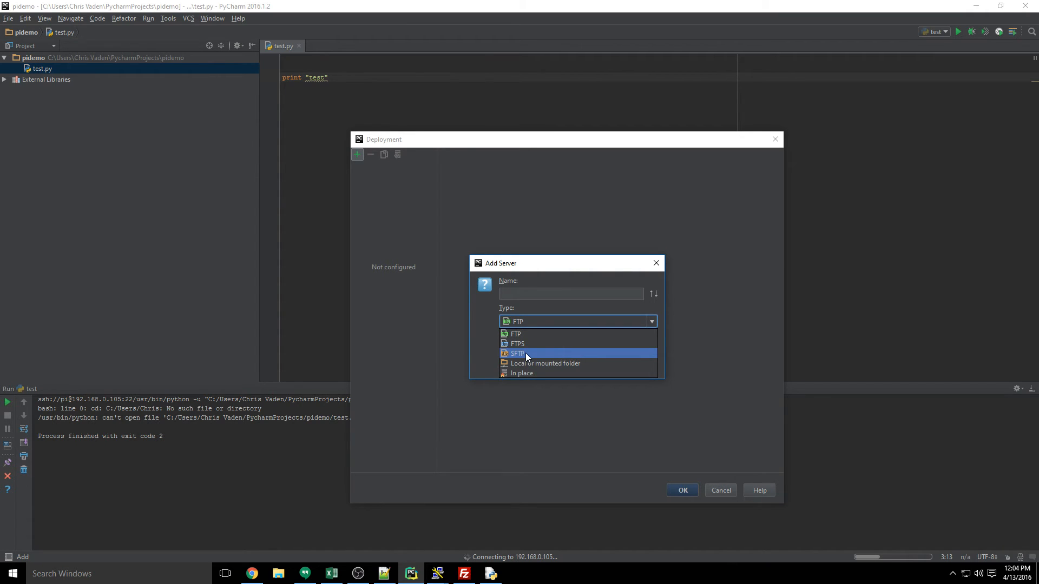
click(516, 353)
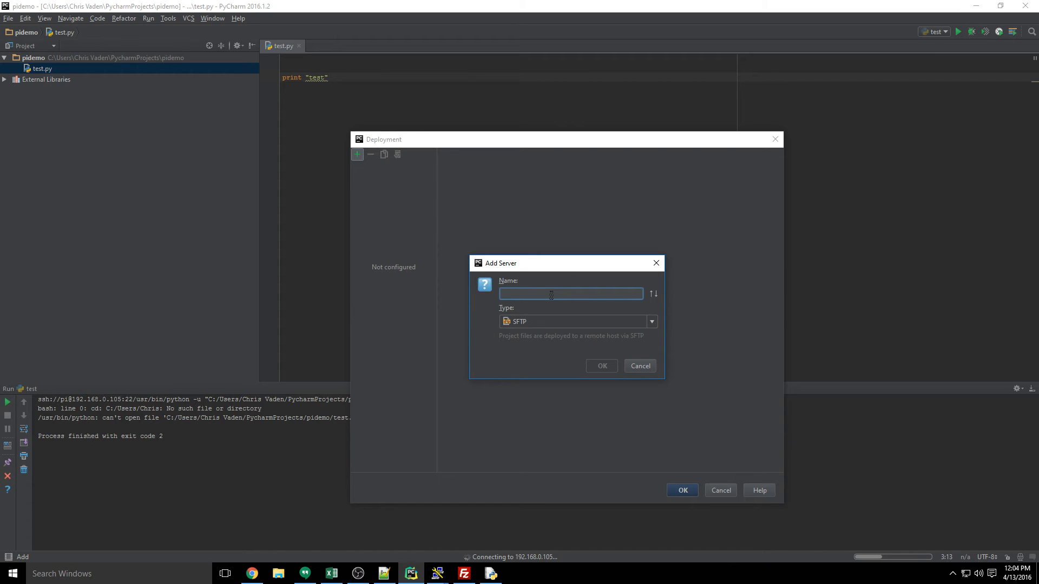
click(600, 366)
text(1)
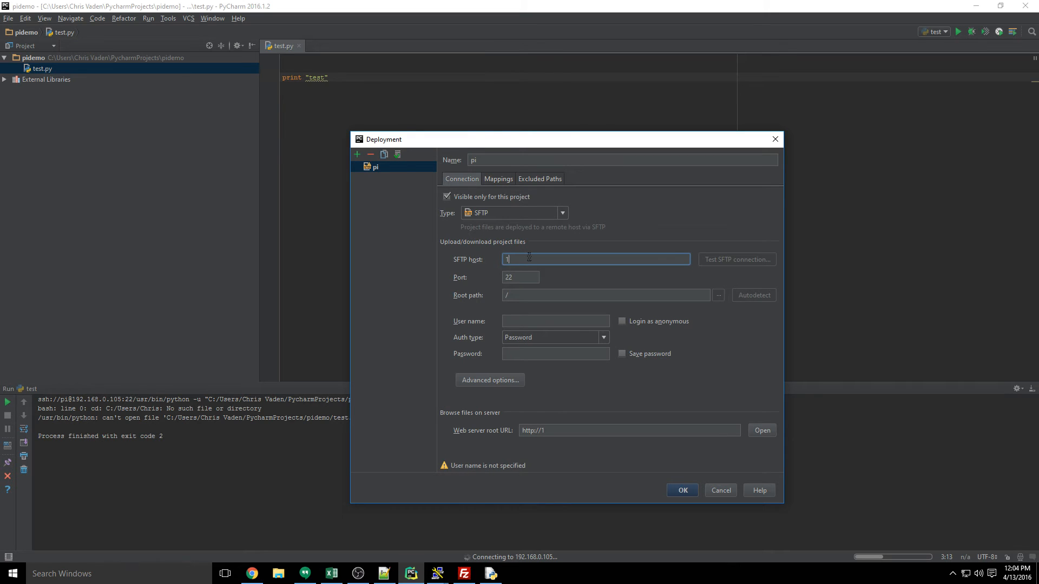
Enter host 192.168.0.105 and user pi, then test the SFTP connection successfully
text(92.168.0.105)
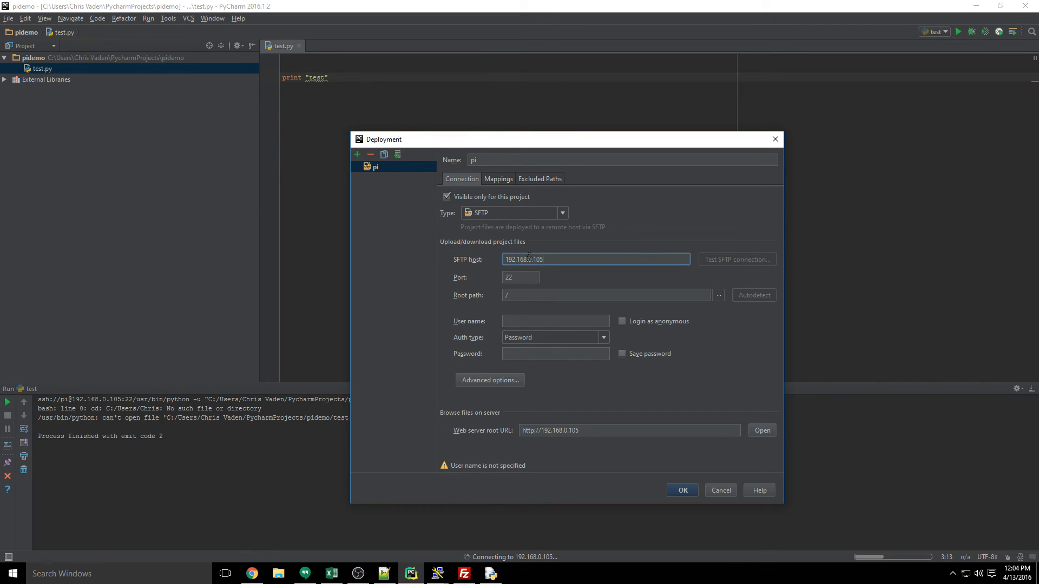
text(pi)
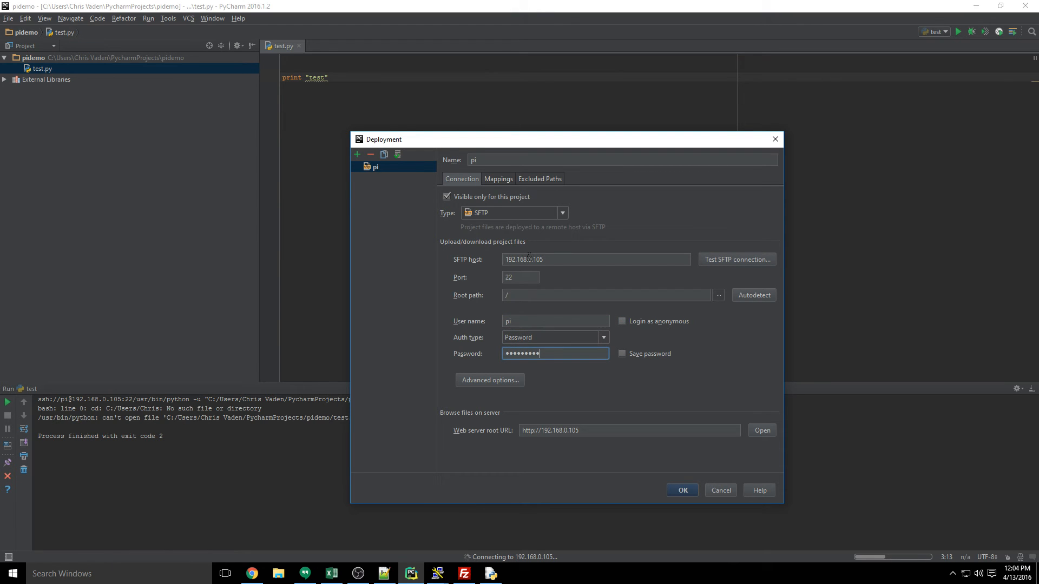
click(735, 259)
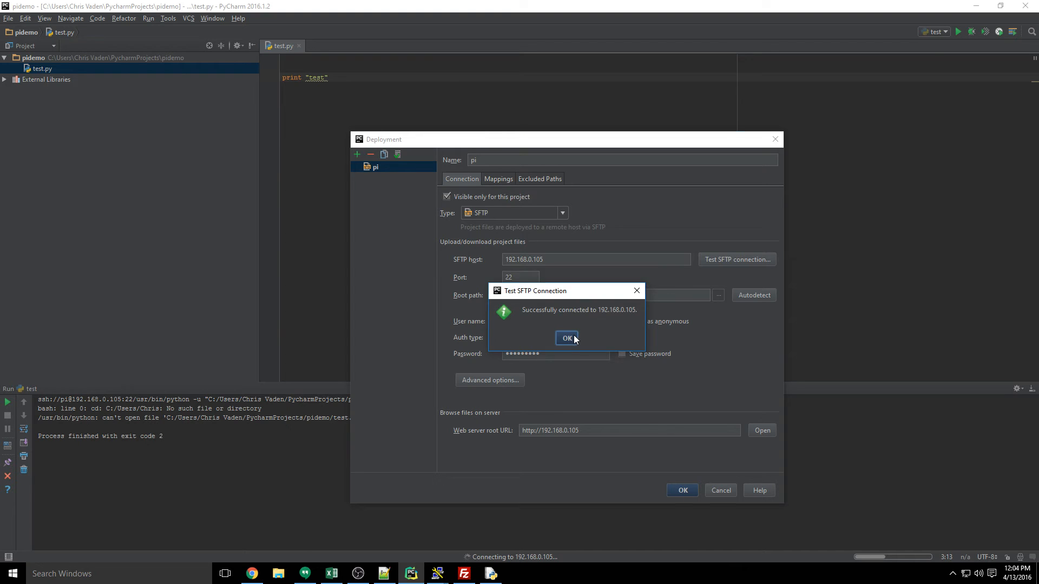
click(566, 338)
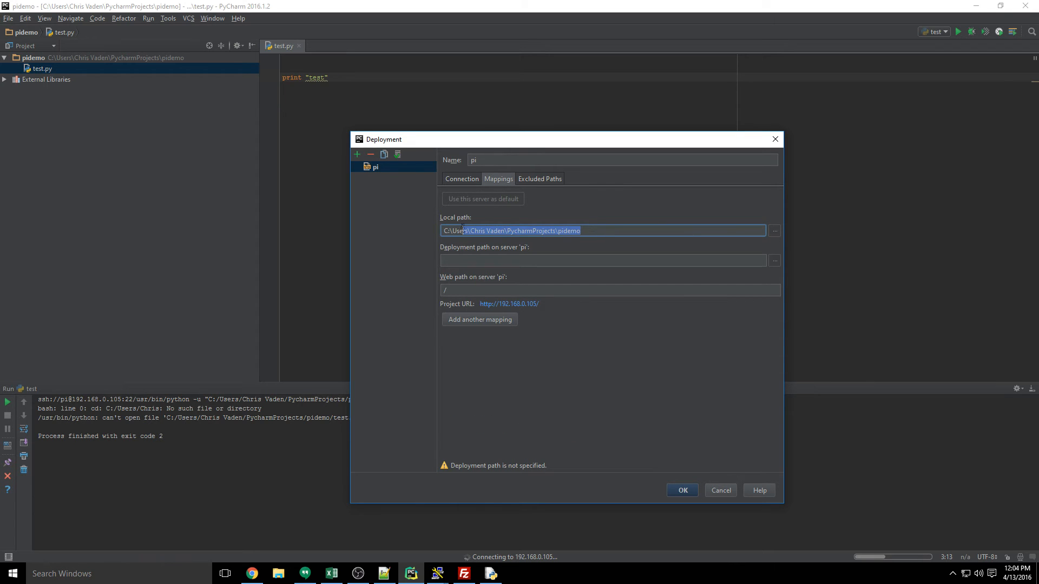
Set the deployment path to /home/pi/Documents/PythonProjects on the pi and save the settings
click(609, 290)
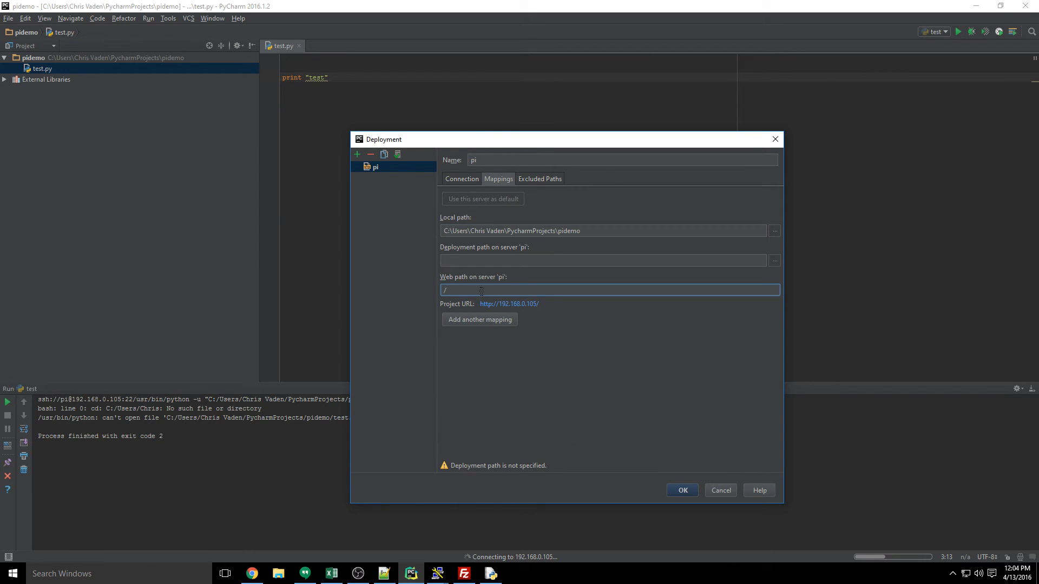
click(602, 260)
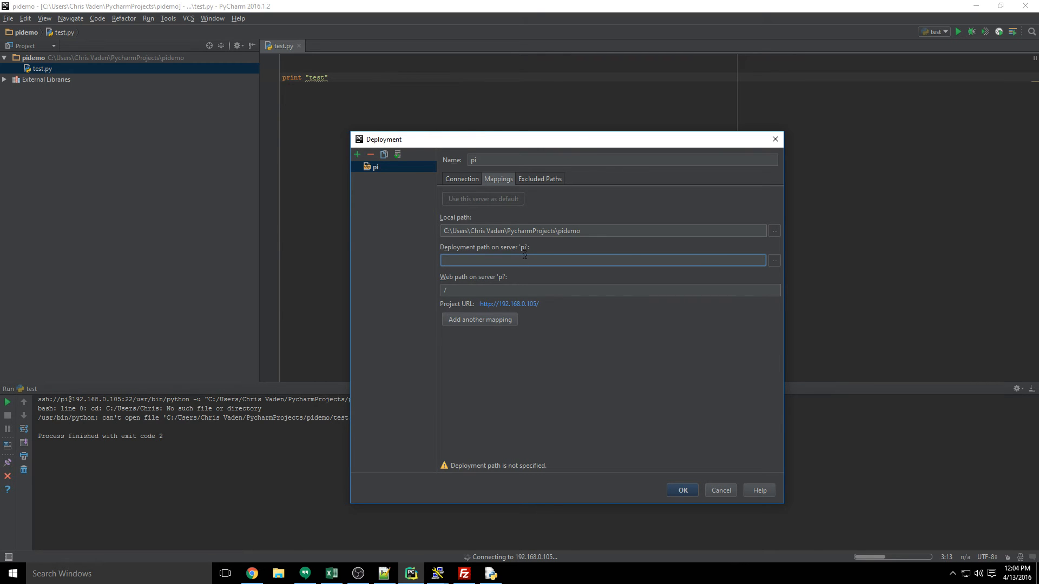
click(773, 260)
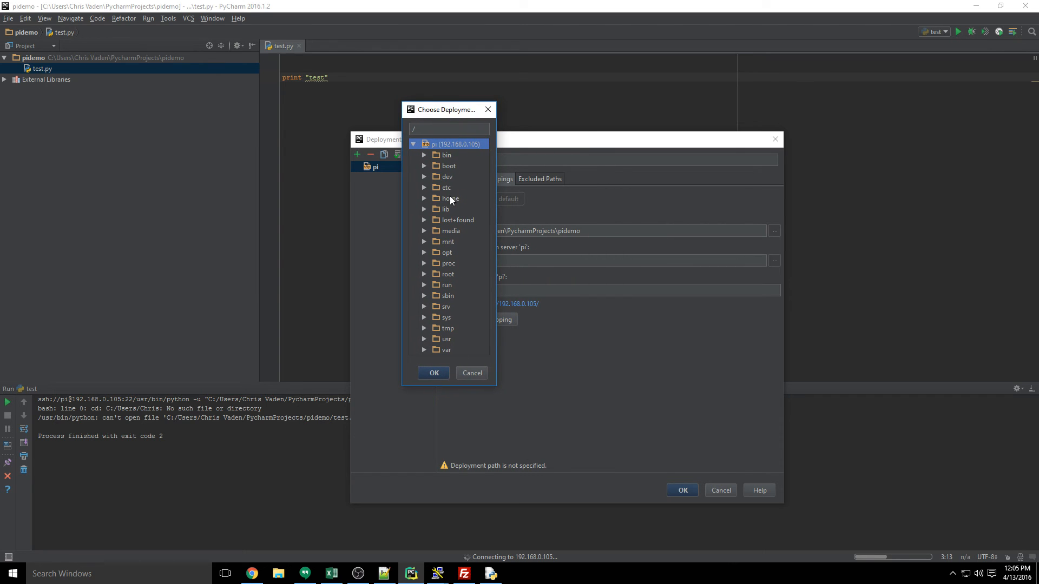
mouse_move(463, 294)
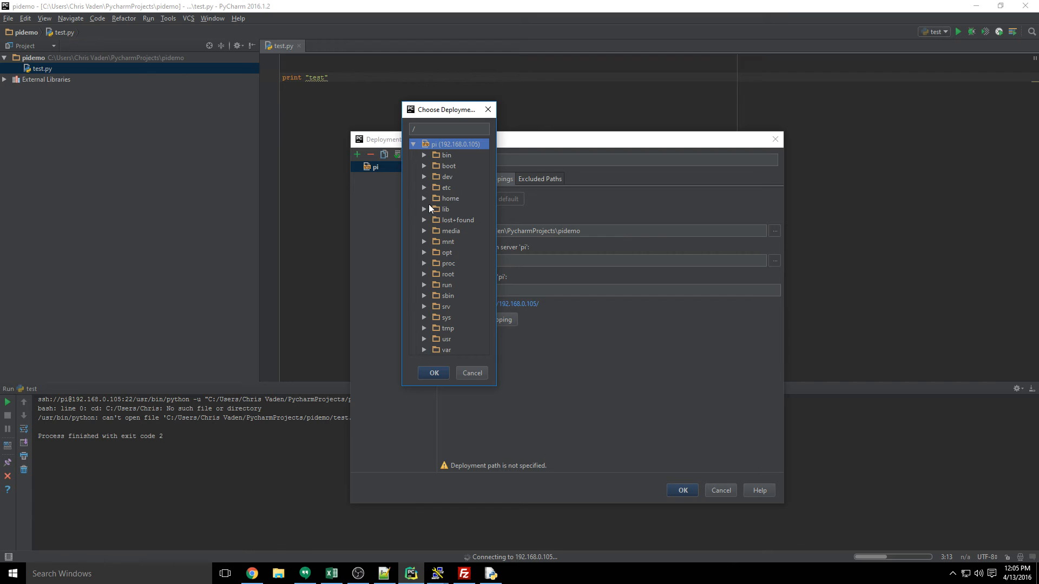
click(424, 198)
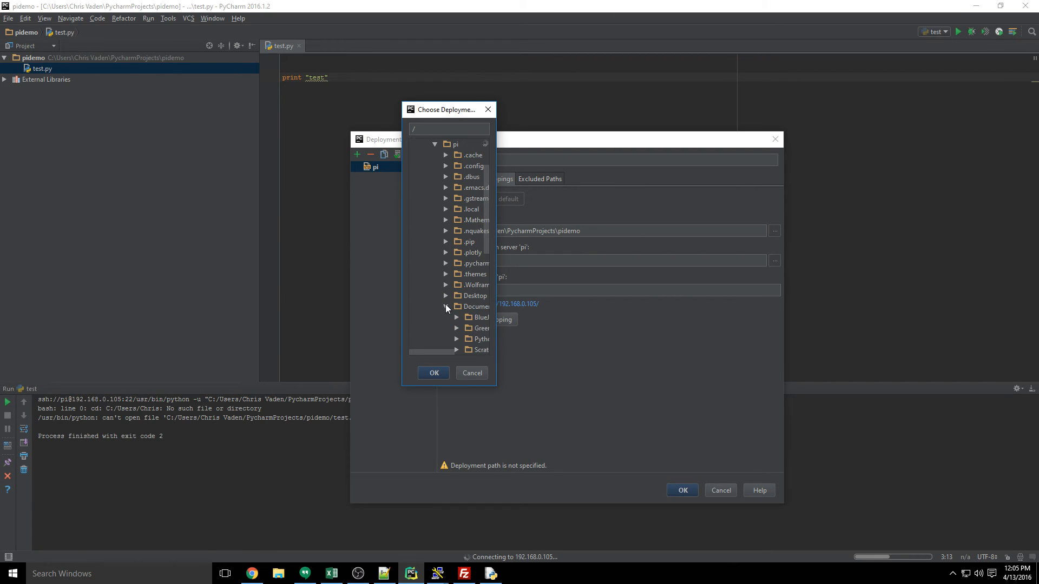
scroll(down, 3)
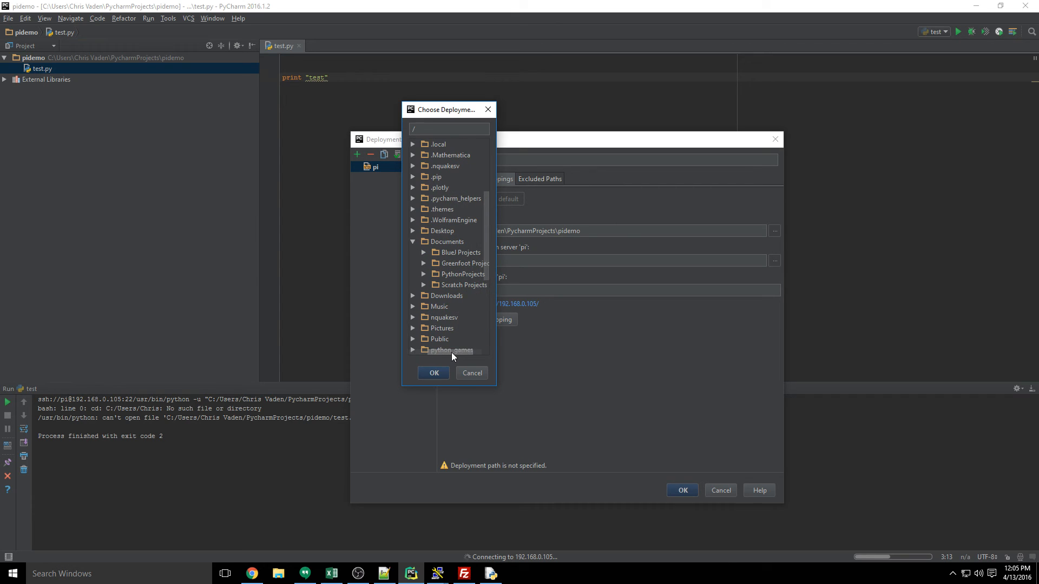
click(456, 274)
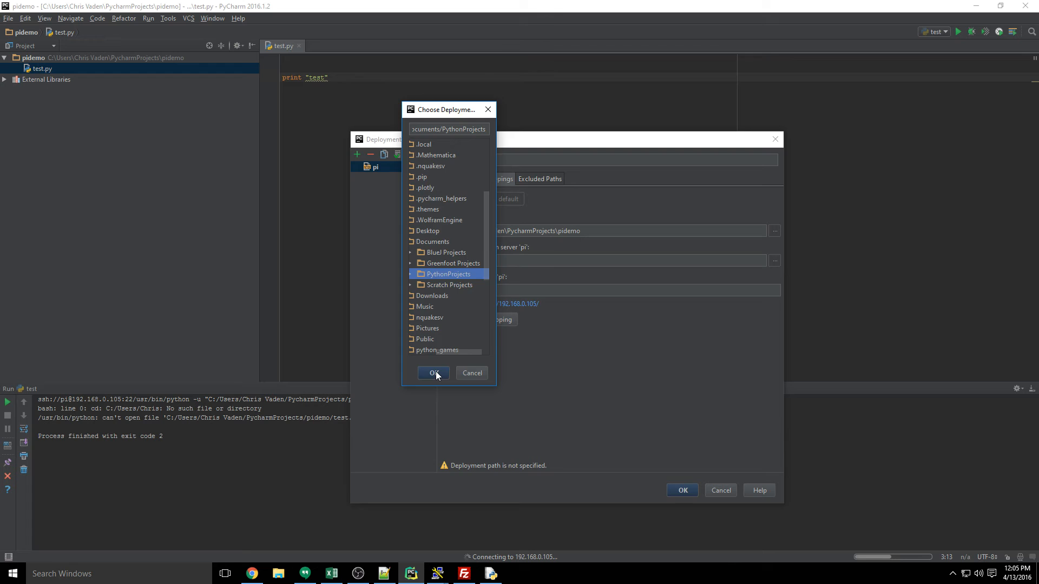
click(434, 373)
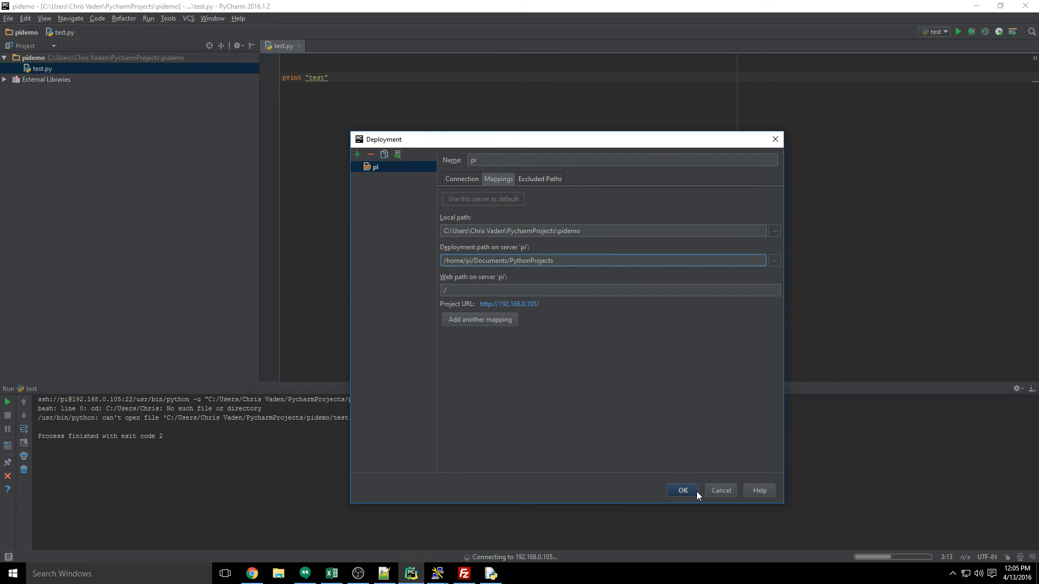
click(683, 490)
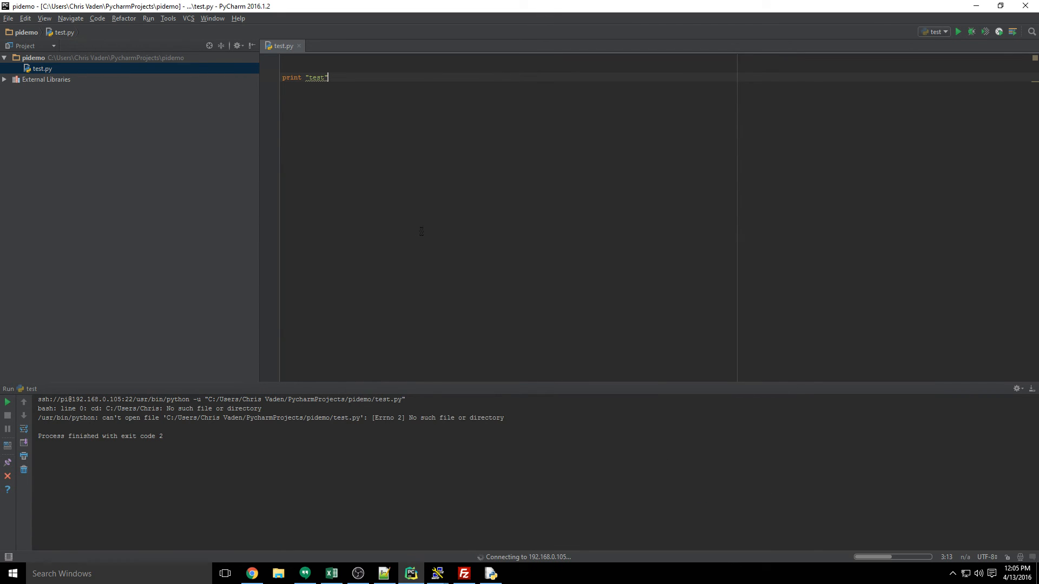
Upload test.py to the pi via Tools > Deployment, with one file transferred
click(168, 18)
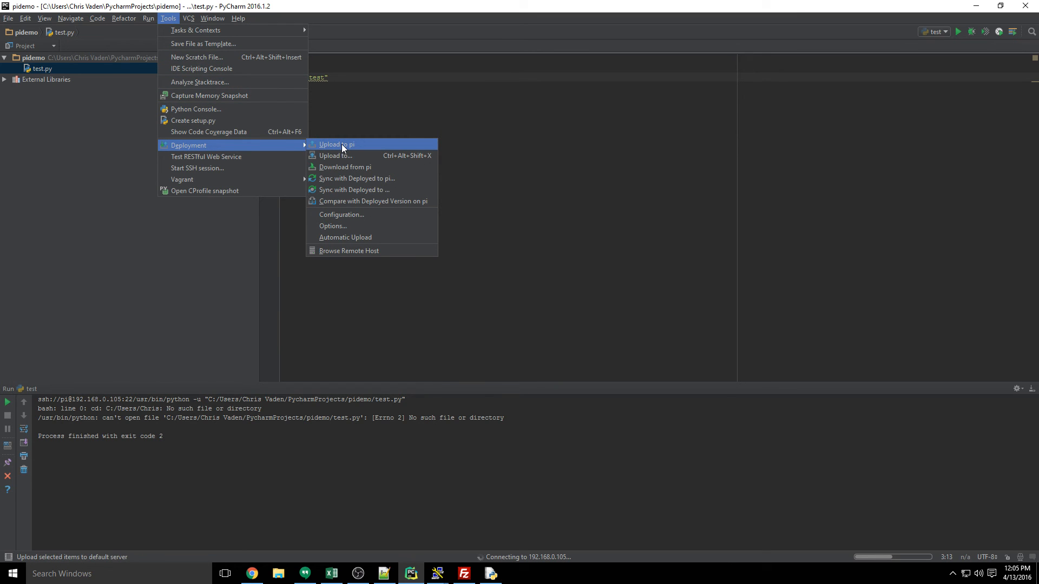
click(337, 144)
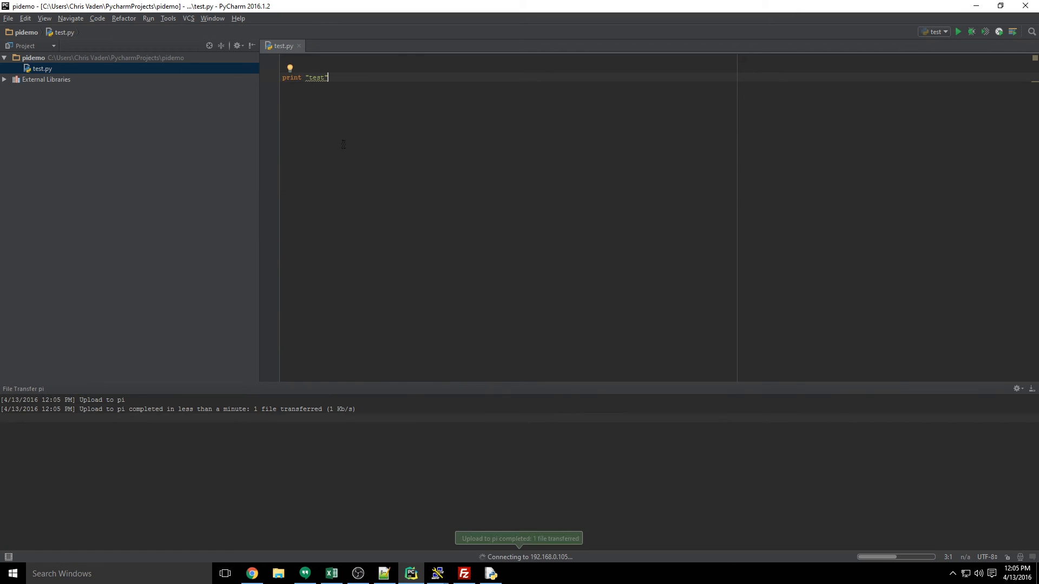
mouse_move(437, 573)
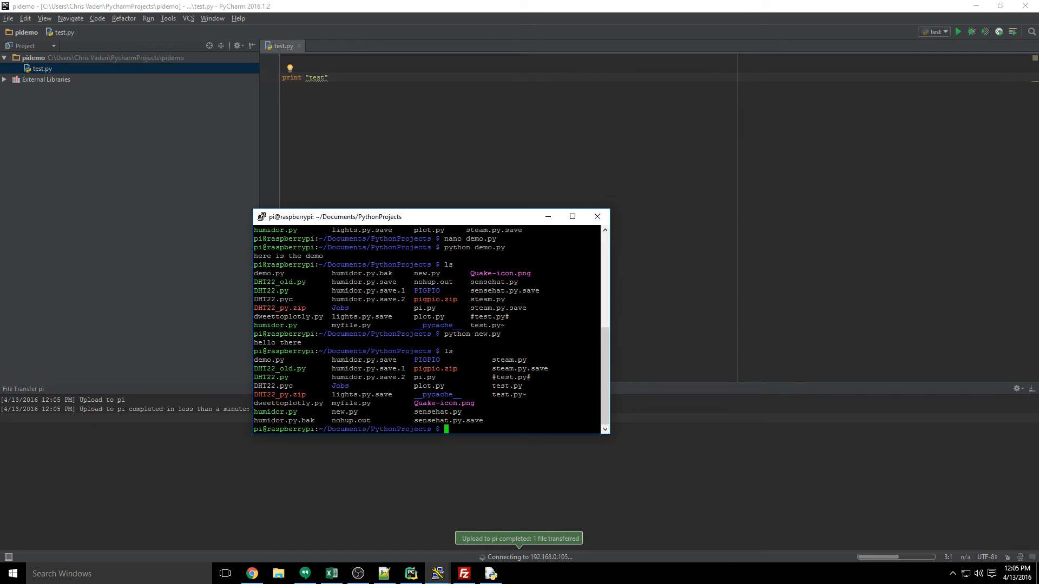
Return from the PuTTY terminal to the PyCharm editor after checking test.py arrived
double_click(340, 386)
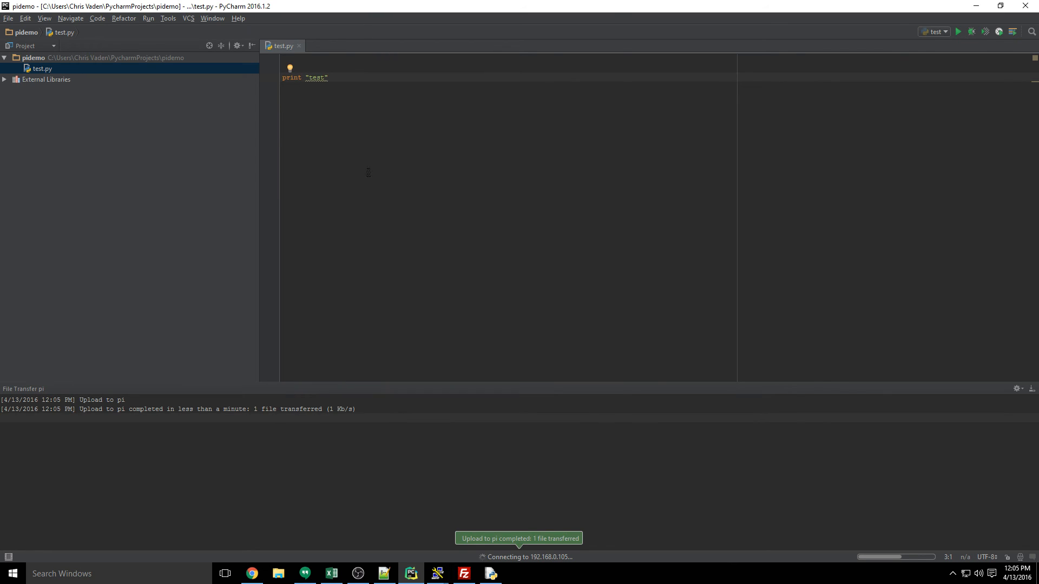
mouse_move(936, 54)
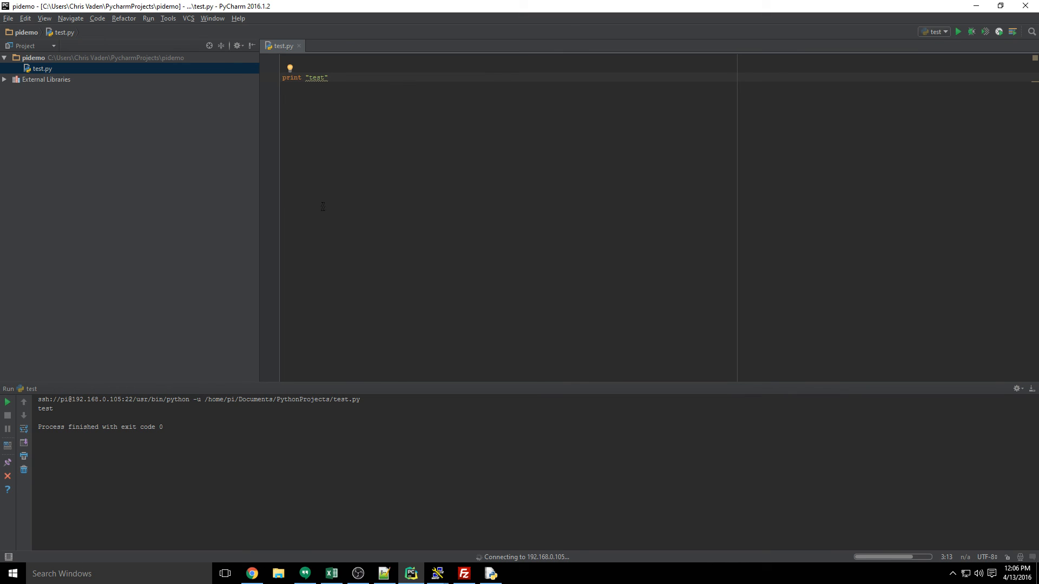
mouse_move(228, 437)
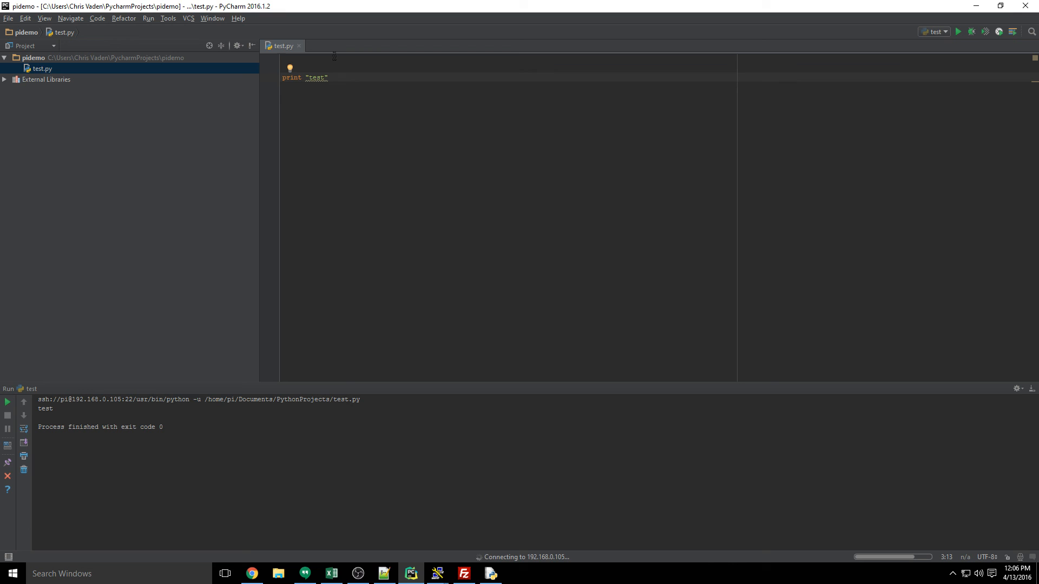
Enable Automatic Upload in Deployment and add a new line below the print statement
click(168, 18)
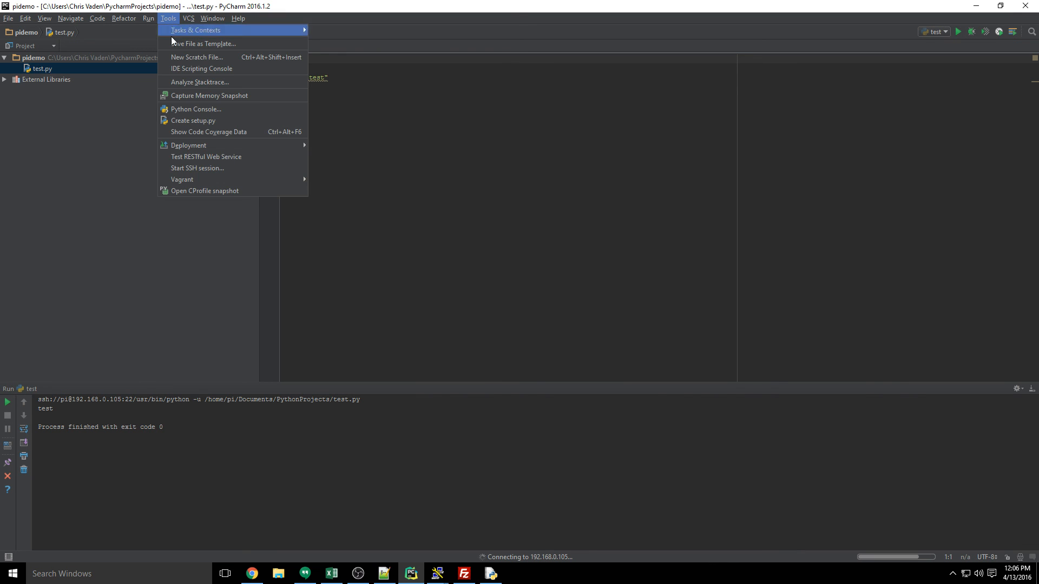
mouse_move(189, 145)
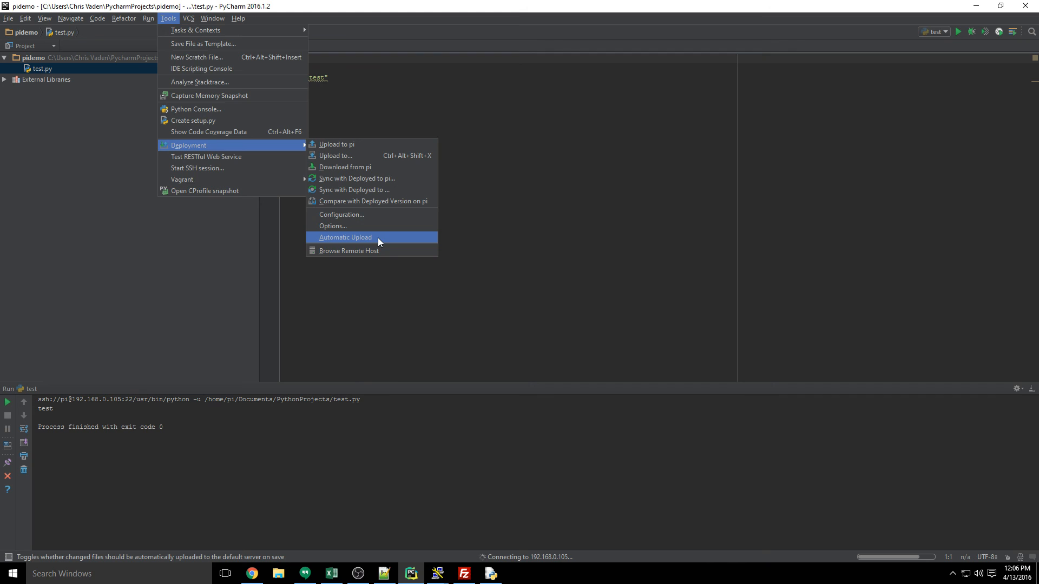
click(345, 237)
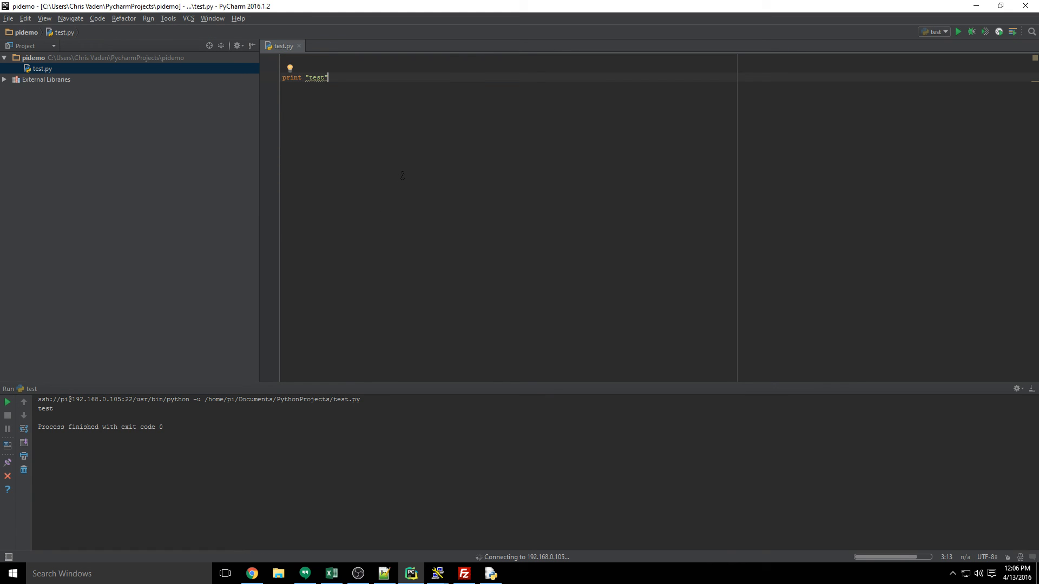
key(enter)
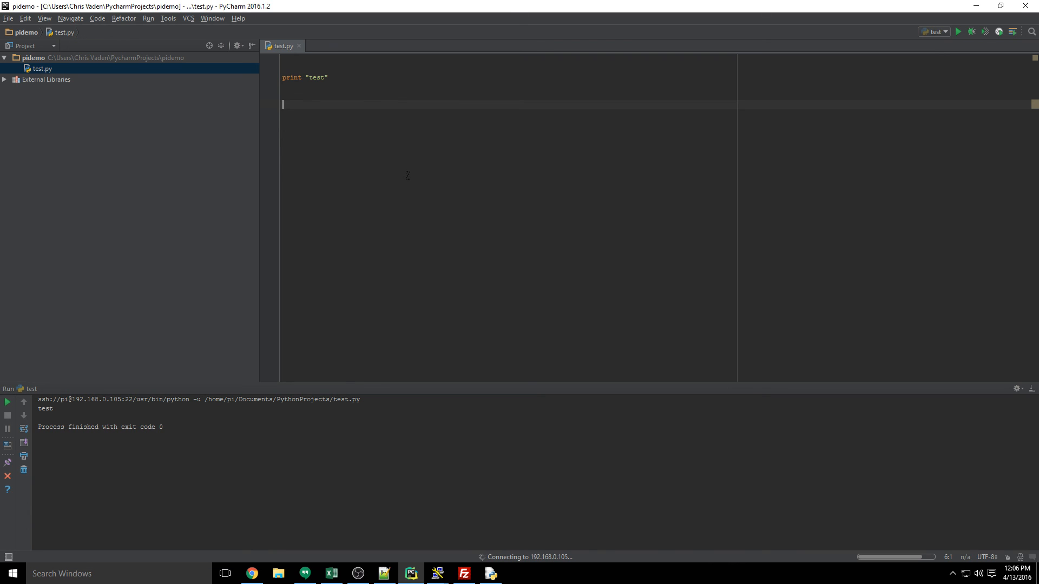
mouse_move(516, 563)
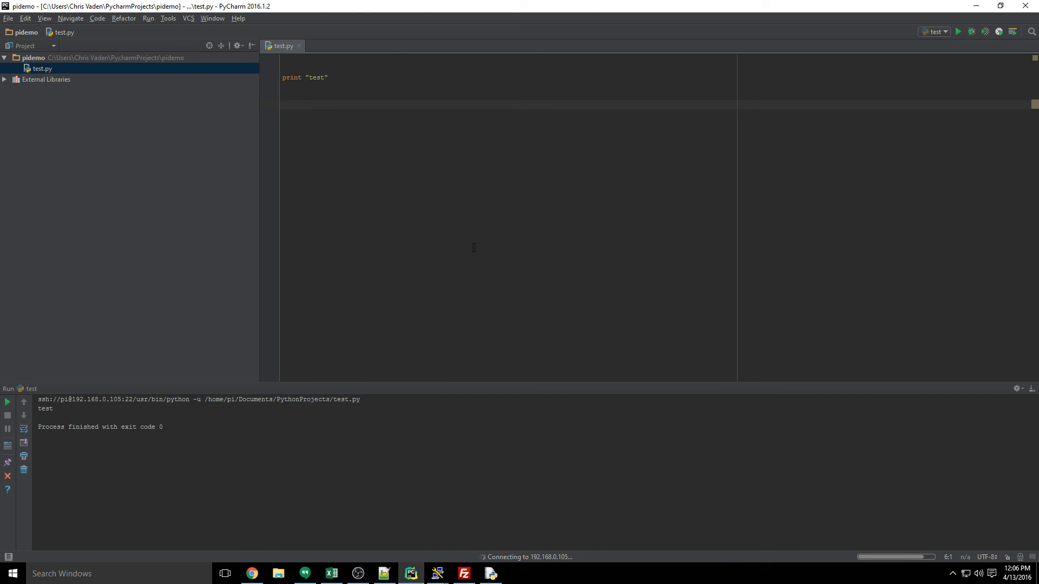
mouse_move(770, 541)
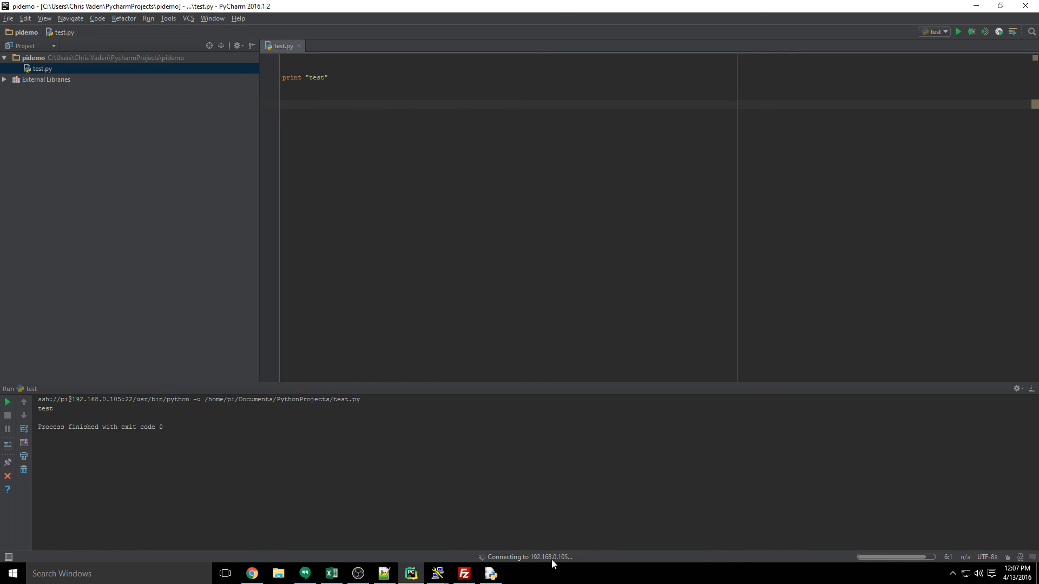
mouse_move(792, 557)
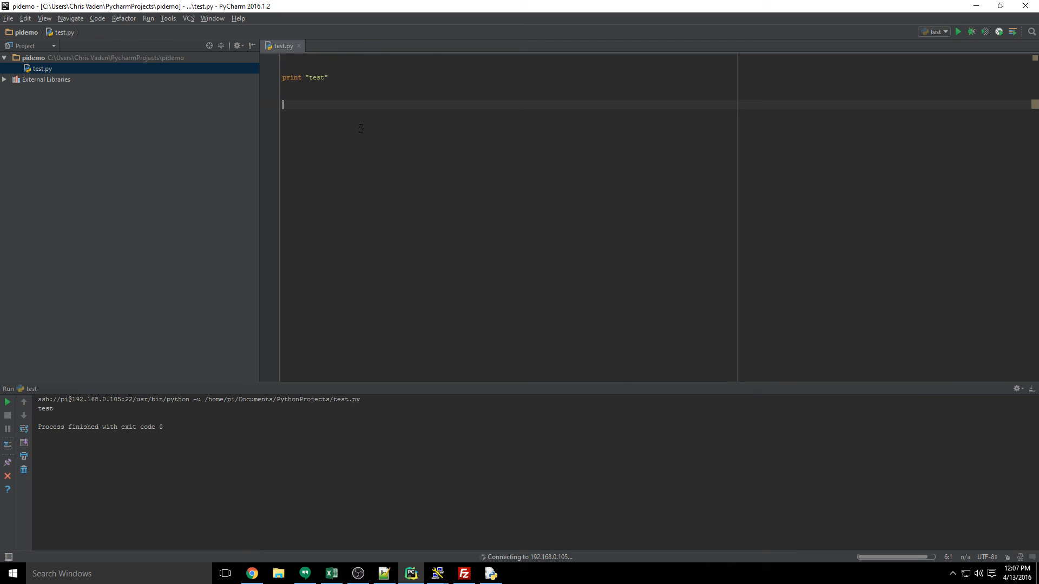
Restore down the PyCharm window so the desktop shows beside it
click(1001, 6)
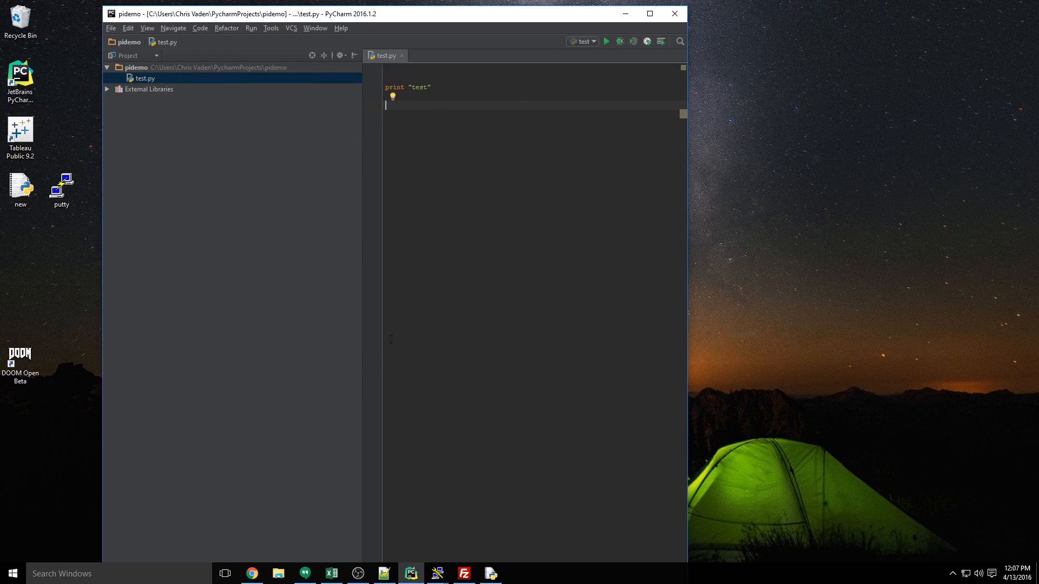
mouse_move(425, 322)
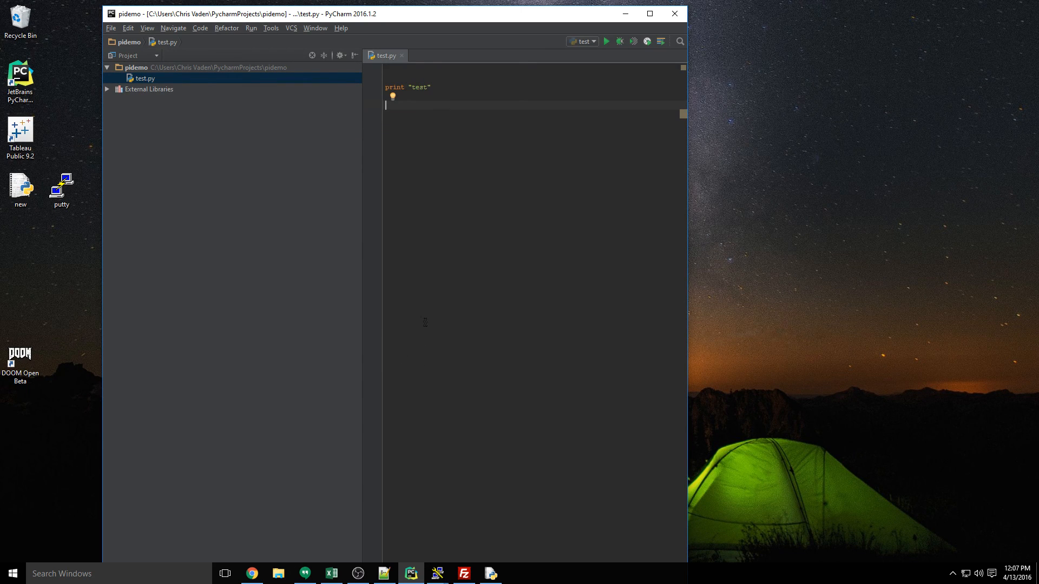